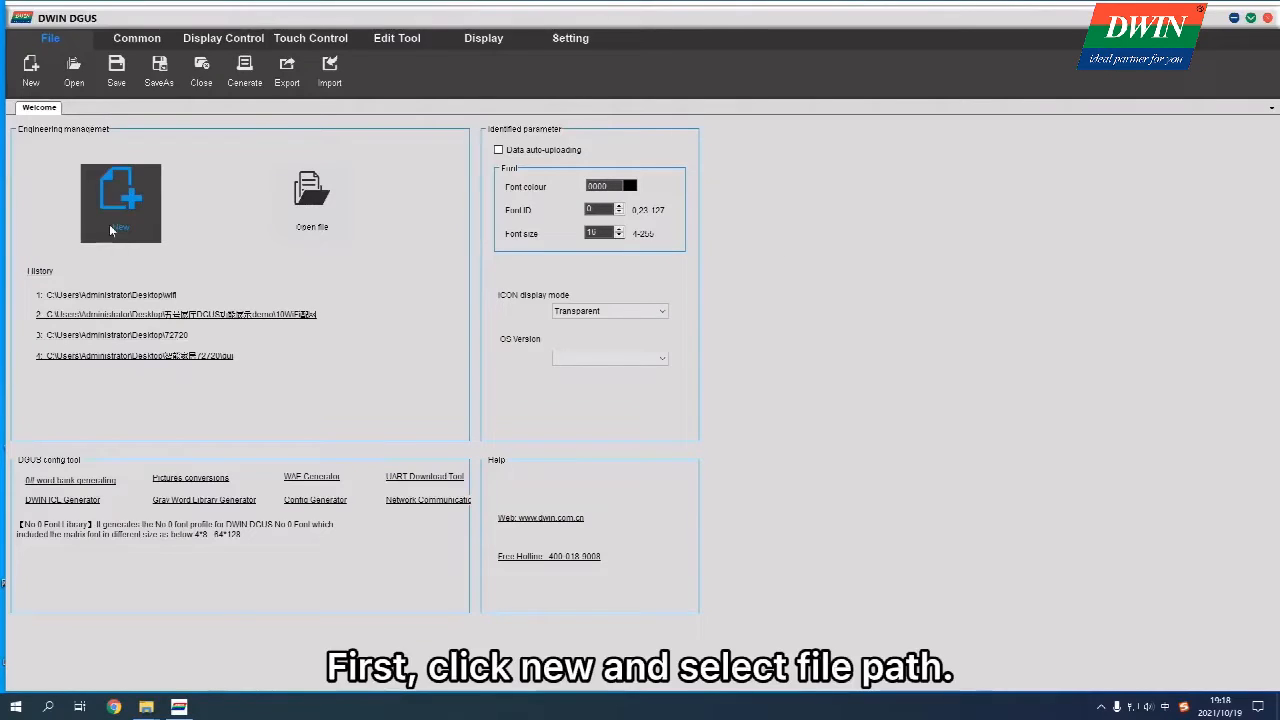
Create a new project located in the desktop wifi folder
{"action": "left_click", "coordinate": [120, 200]}
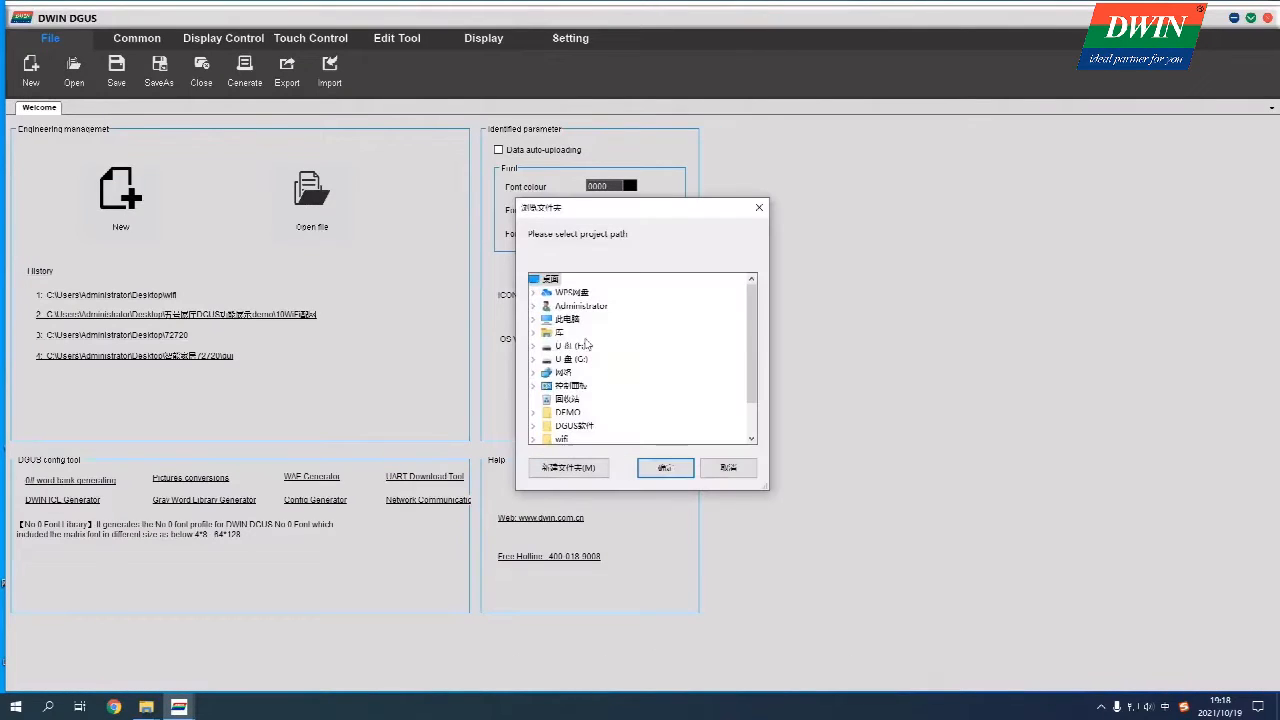
{"action": "left_click", "coordinate": [534, 425]}
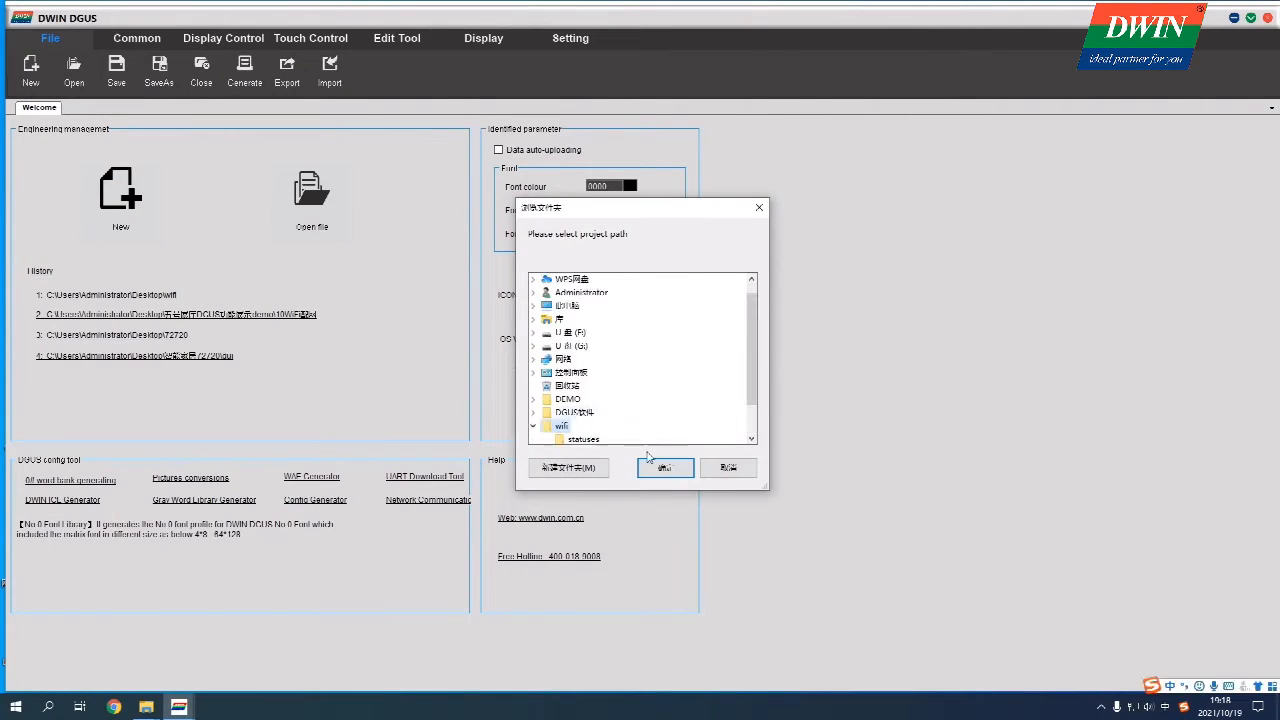
{"action": "left_click", "coordinate": [665, 468]}
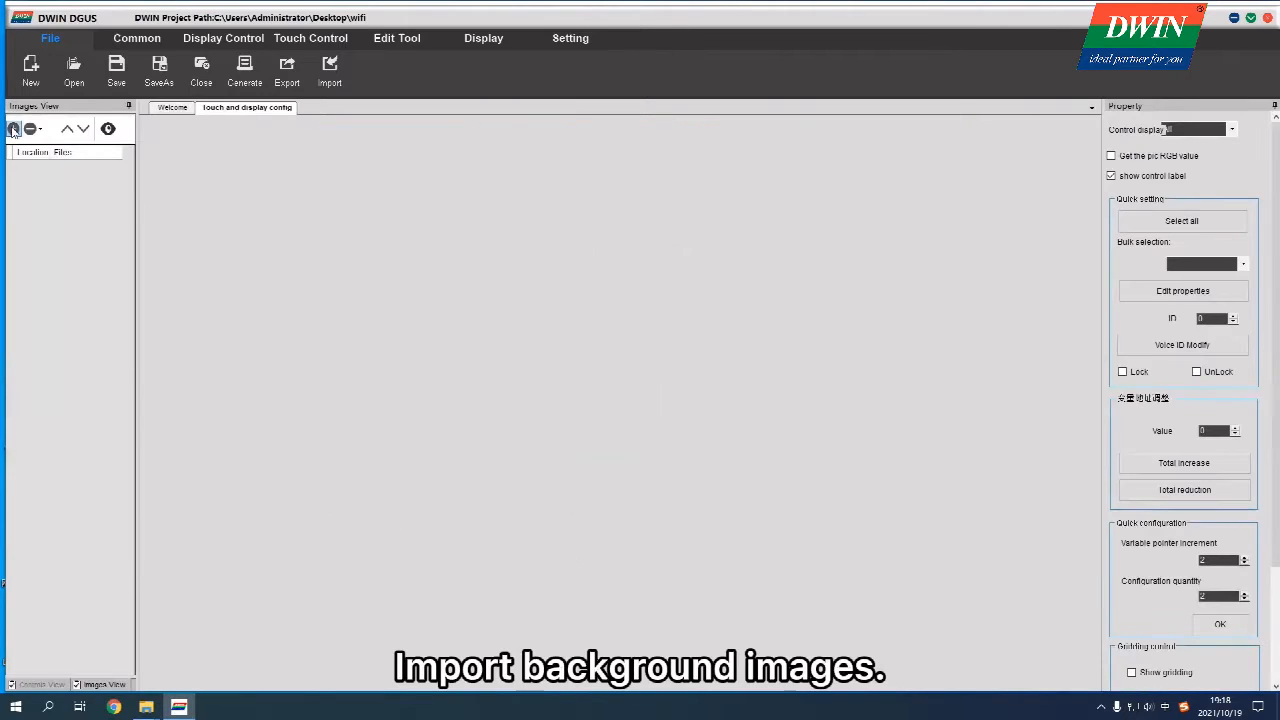
Import the five background images 00.bmp–04.bmp into the project
{"action": "left_click", "coordinate": [329, 70]}
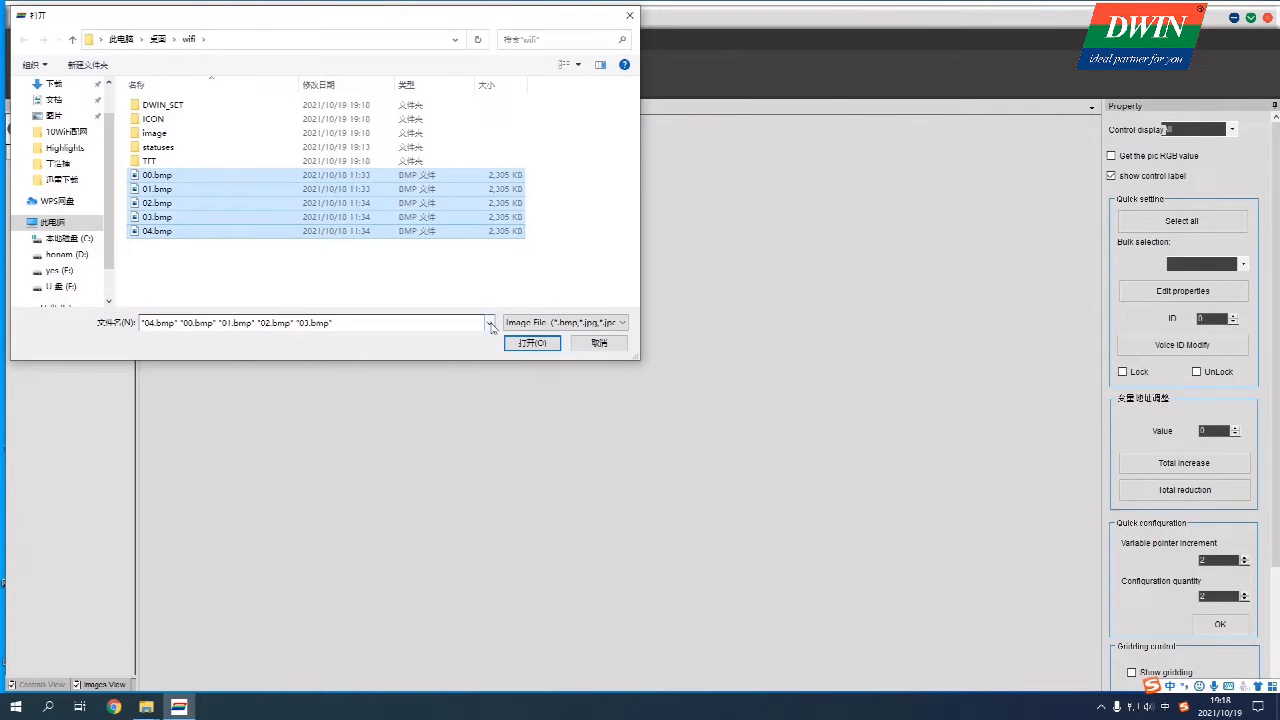
{"action": "left_click", "coordinate": [532, 343]}
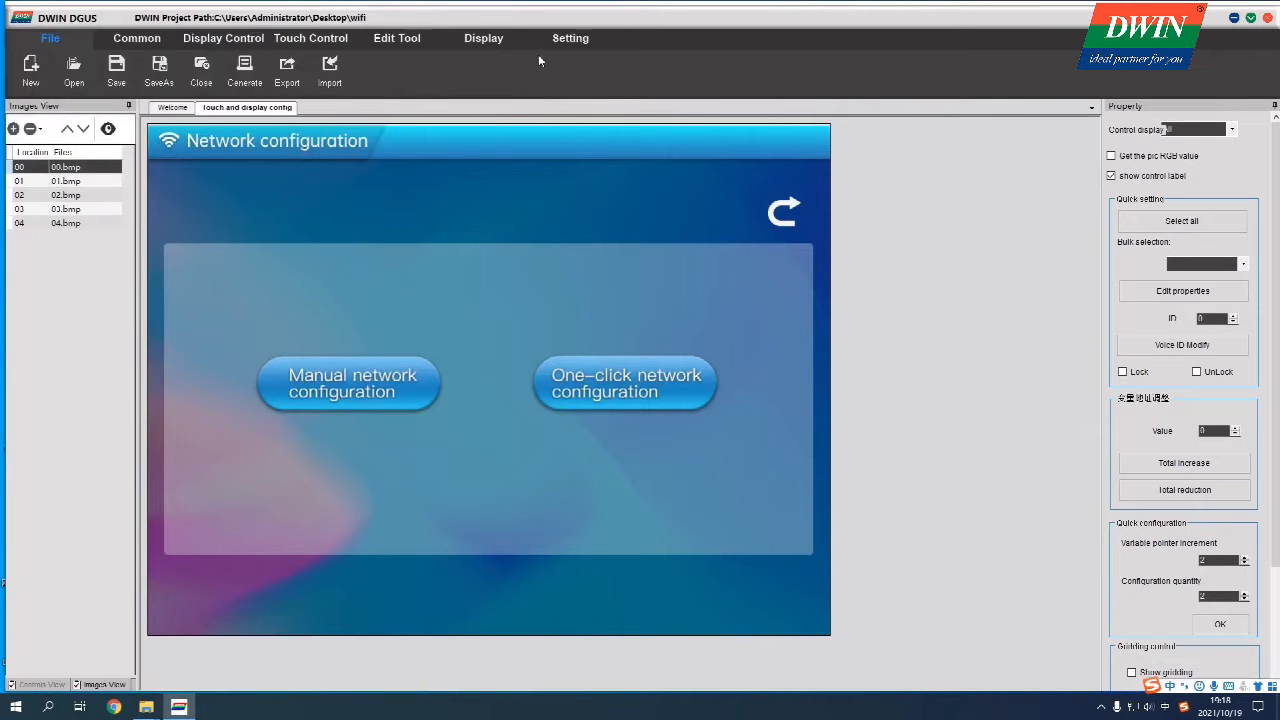
Build an ICL from background images 00–04 and save it into DWIN_SET
{"action": "left_click", "coordinate": [570, 38]}
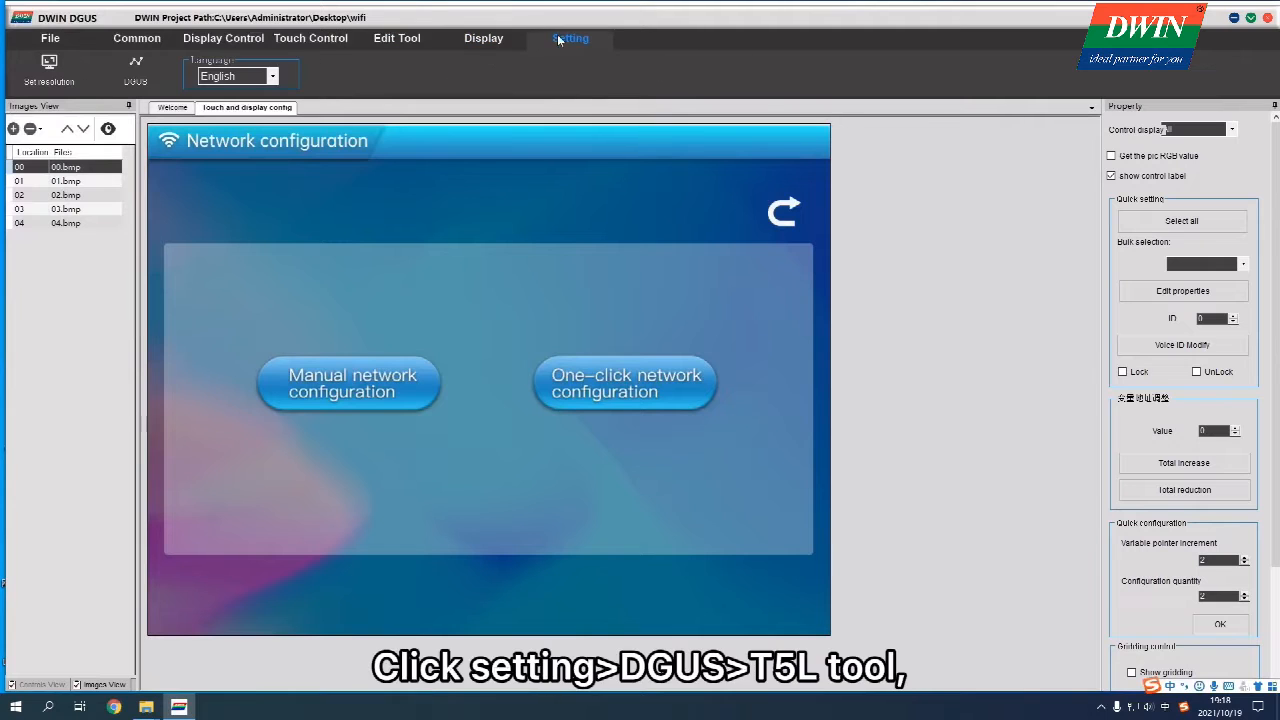
{"action": "left_click", "coordinate": [570, 38]}
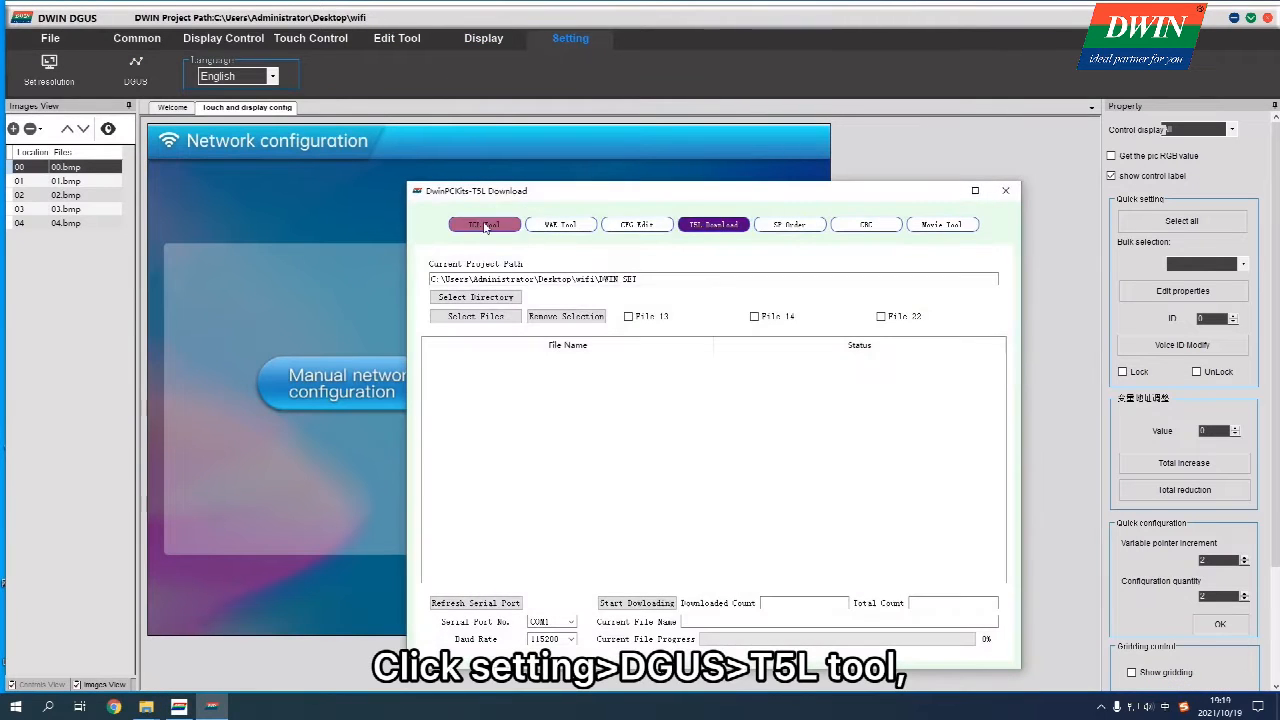
{"action": "left_click", "coordinate": [484, 224]}
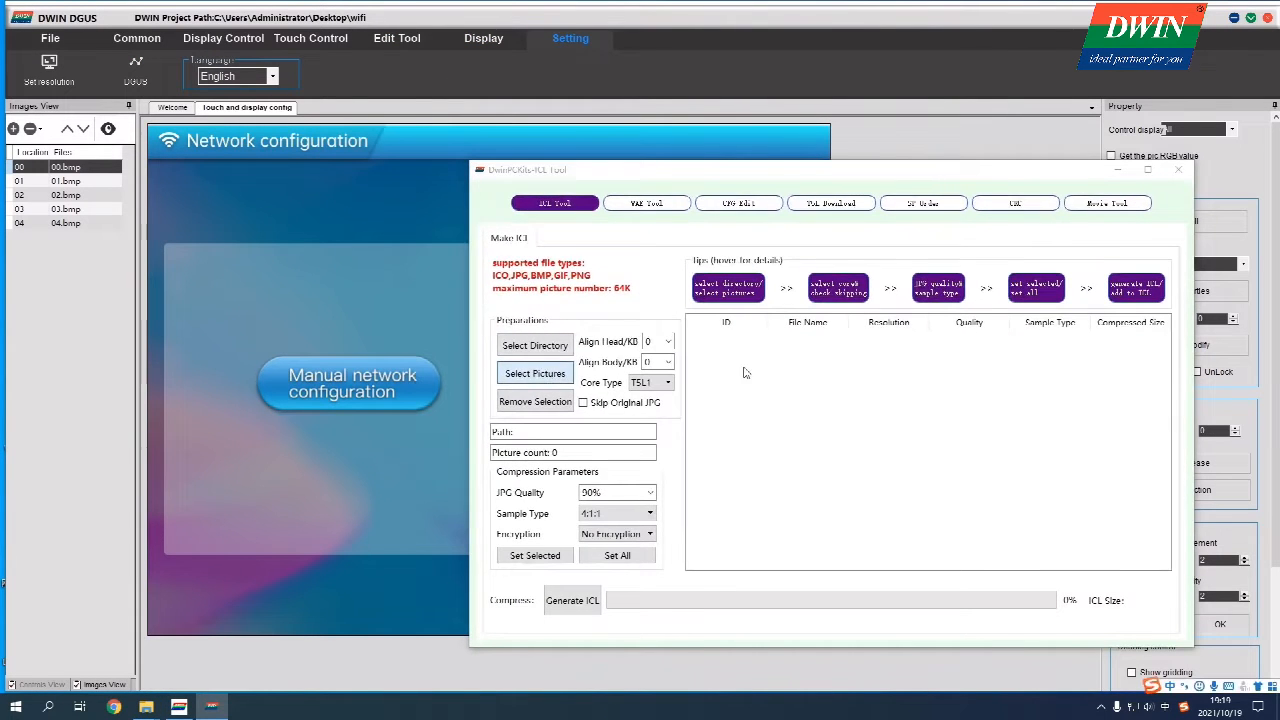
{"action": "left_click", "coordinate": [534, 373]}
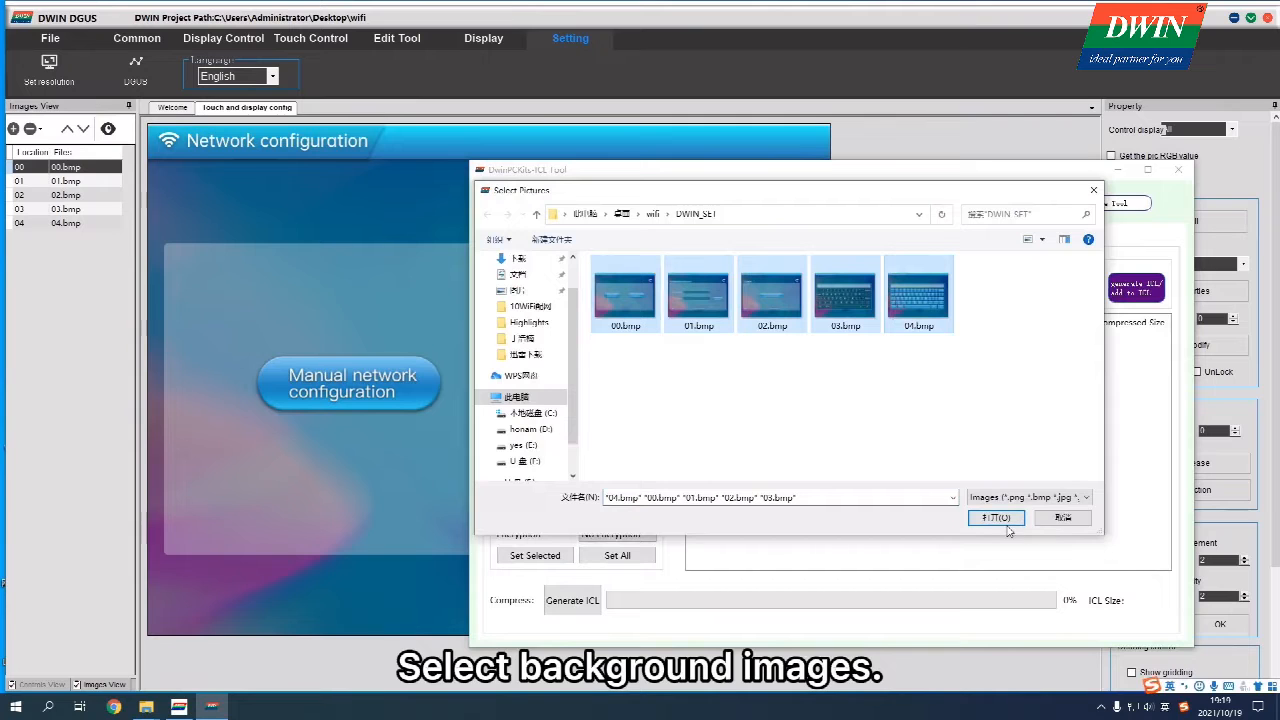
{"action": "left_click", "coordinate": [995, 517]}
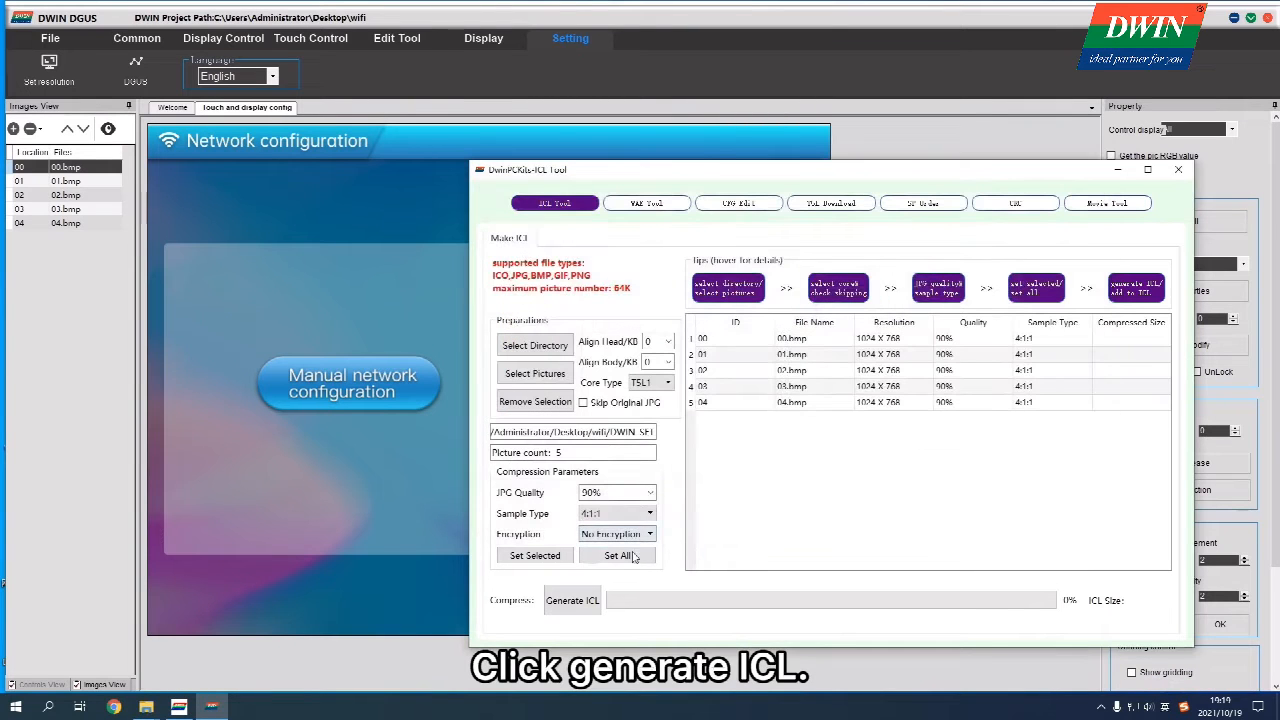
{"action": "left_click", "coordinate": [572, 600]}
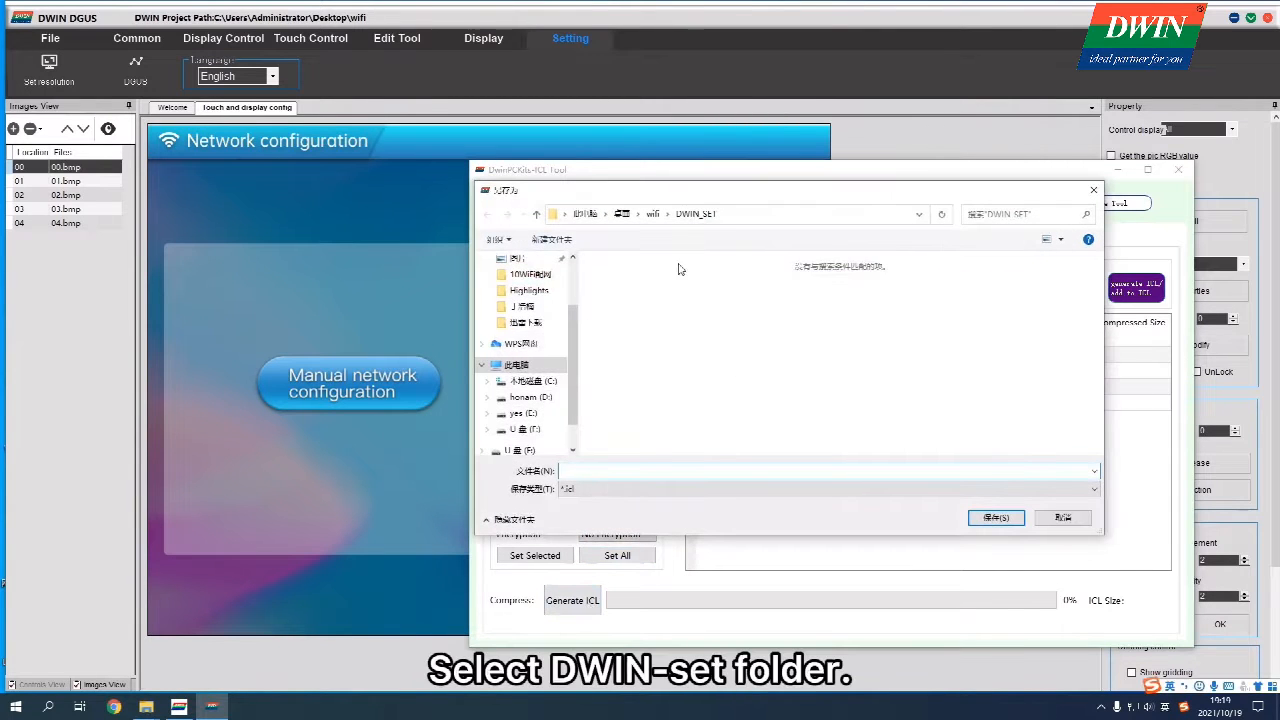
{"action": "left_click", "coordinate": [995, 517]}
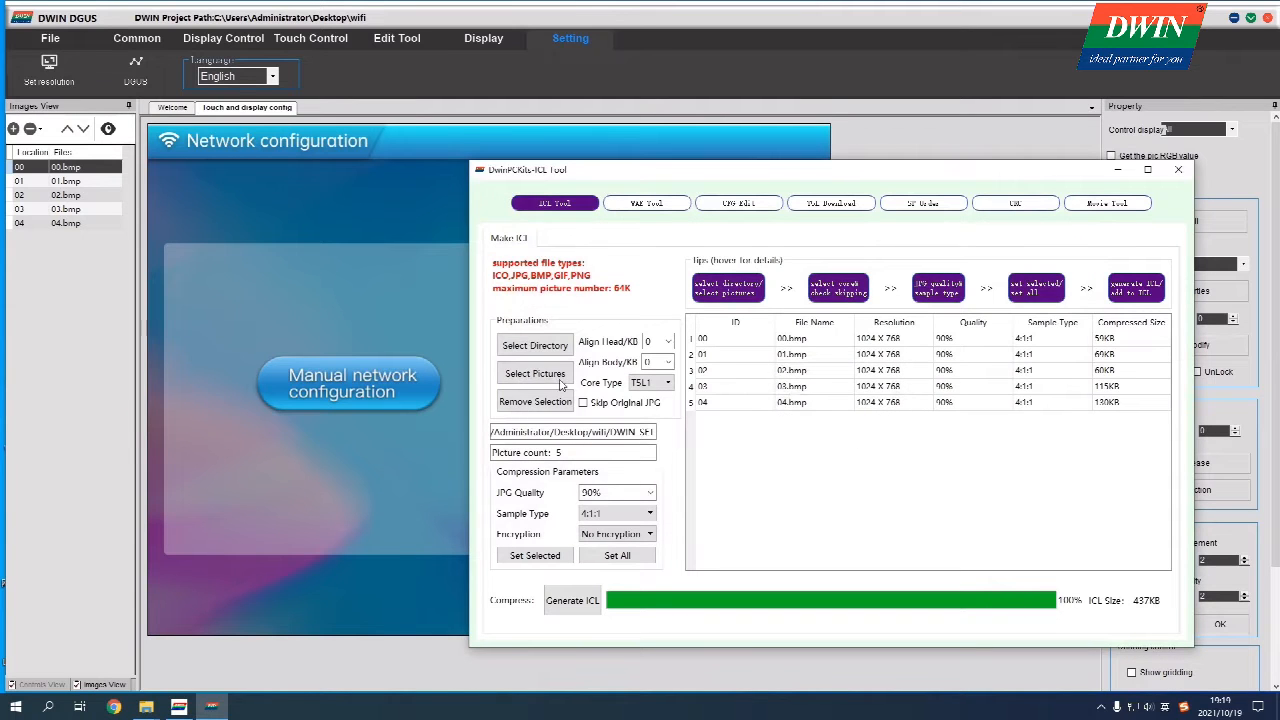
Build a second ICL from the status images and save it in DWIN_SET as file 40
{"action": "left_click", "coordinate": [534, 373]}
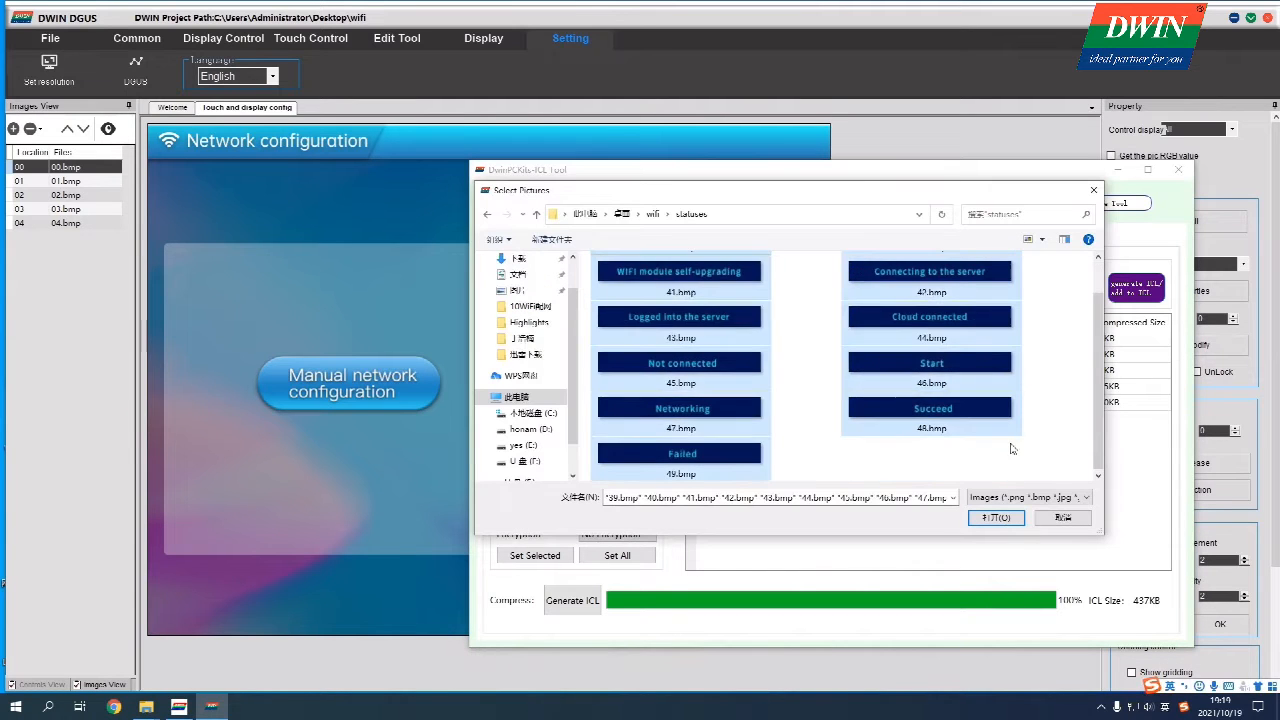
{"action": "left_click", "coordinate": [996, 517]}
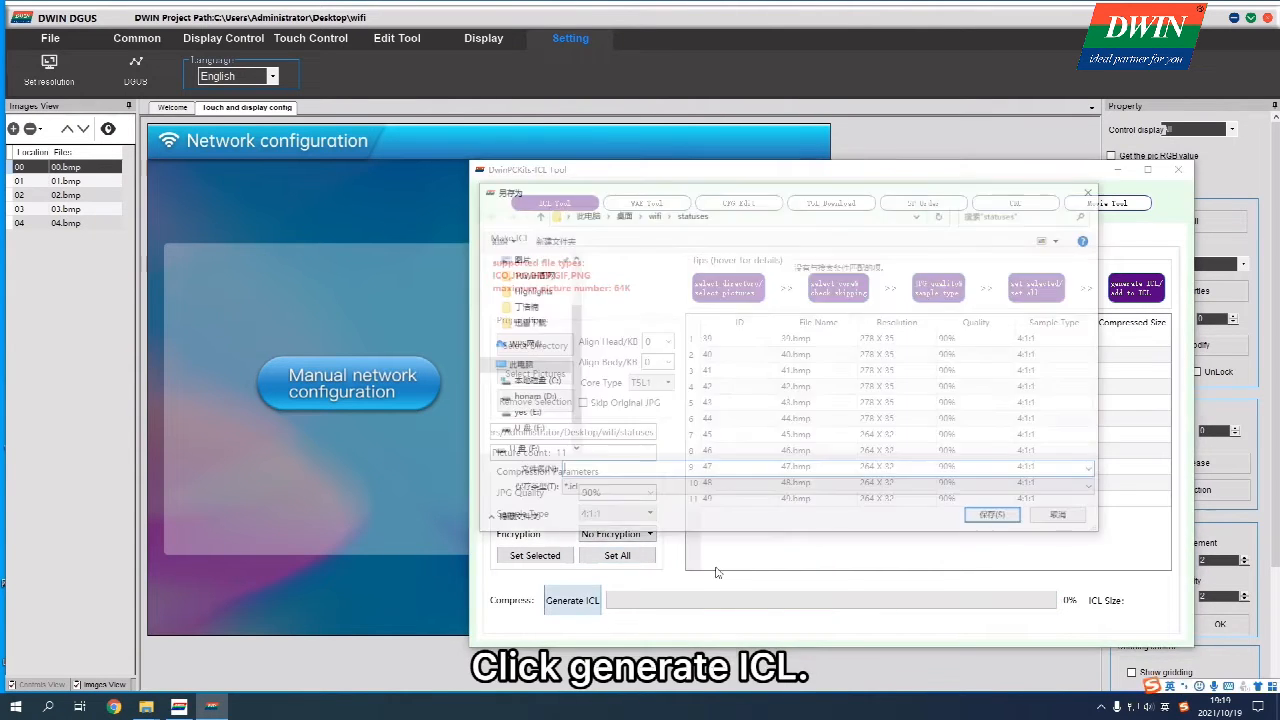
{"action": "left_click", "coordinate": [572, 600]}
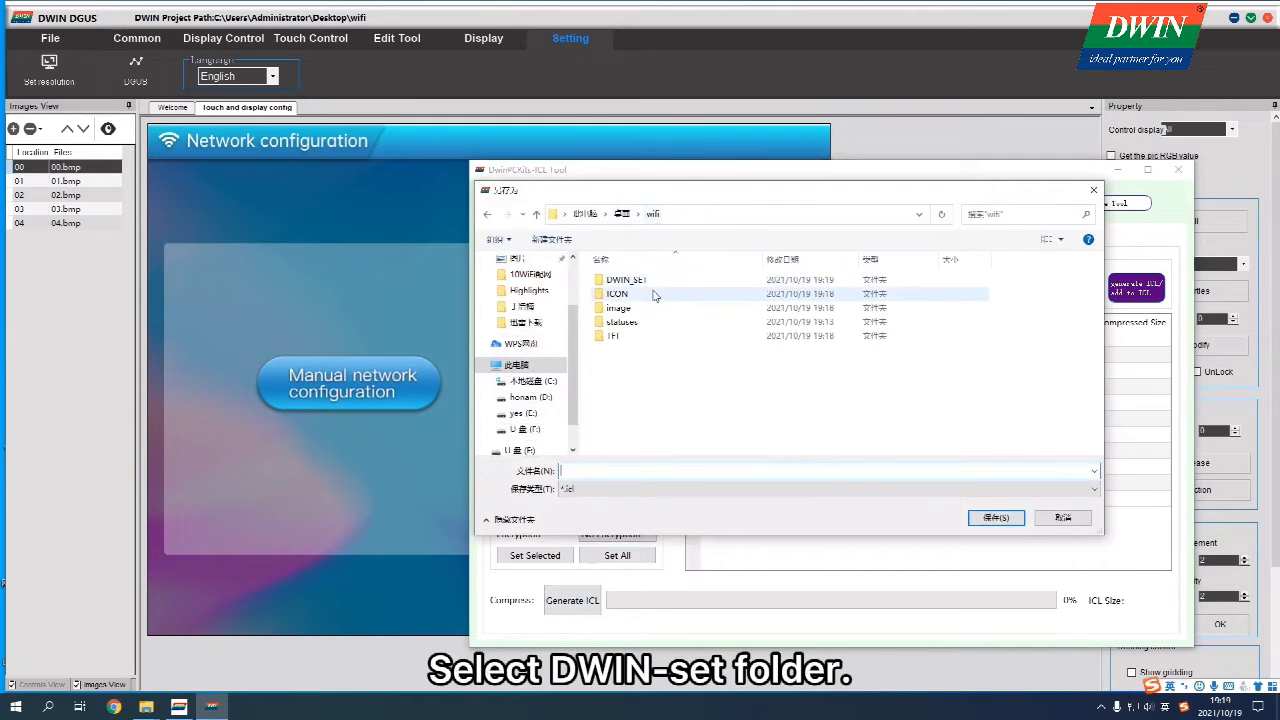
{"action": "double_click", "coordinate": [625, 279]}
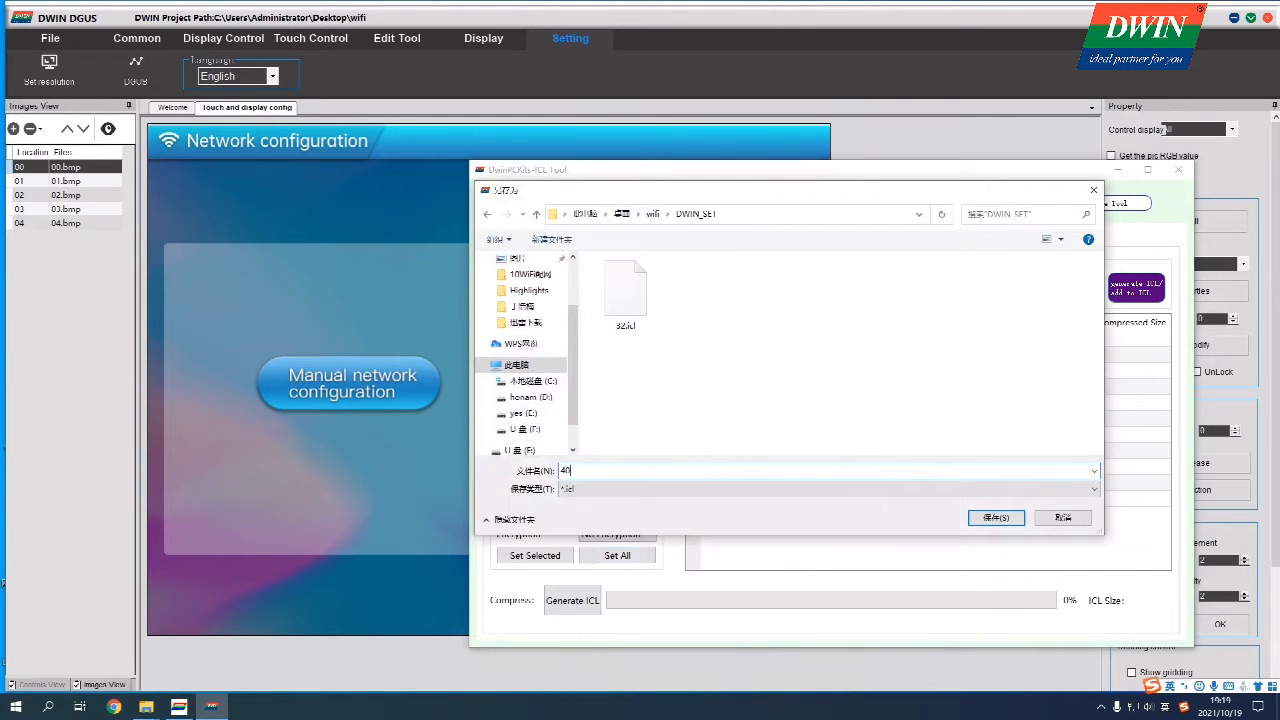
{"action": "left_click", "coordinate": [994, 517]}
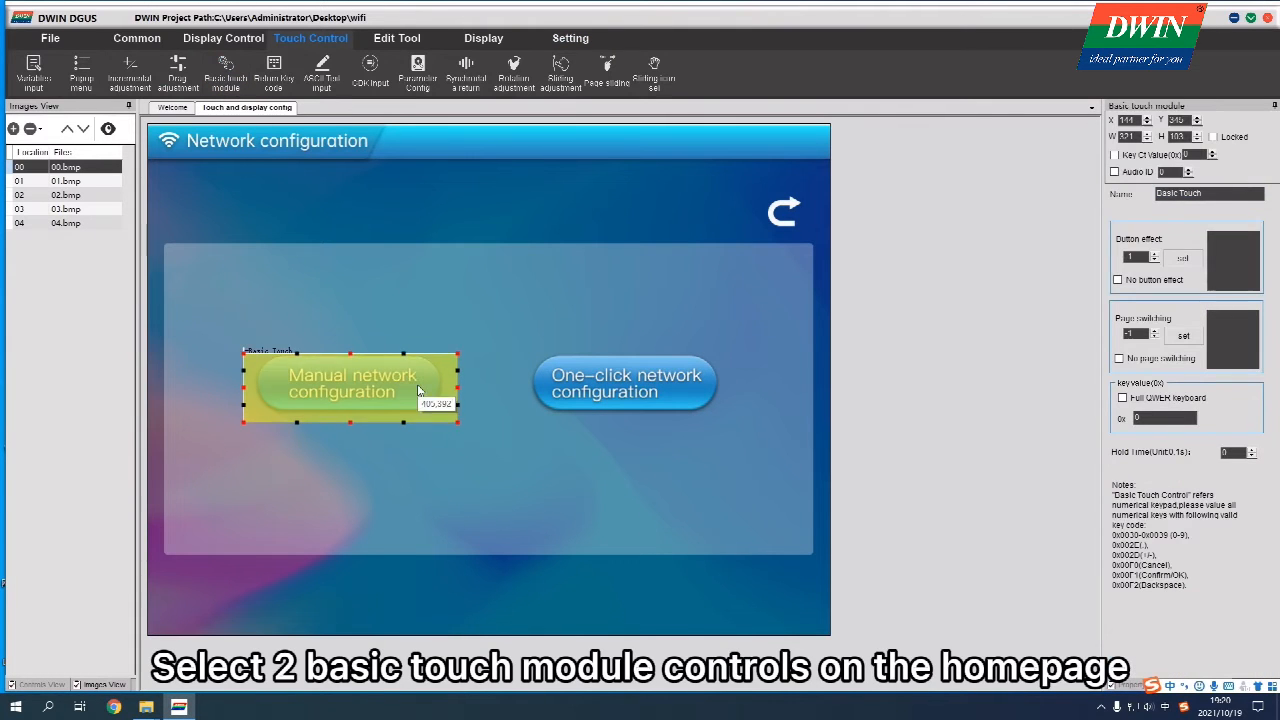
Make the Manual network configuration touch area switch to page 01
{"action": "left_click", "coordinate": [1183, 335]}
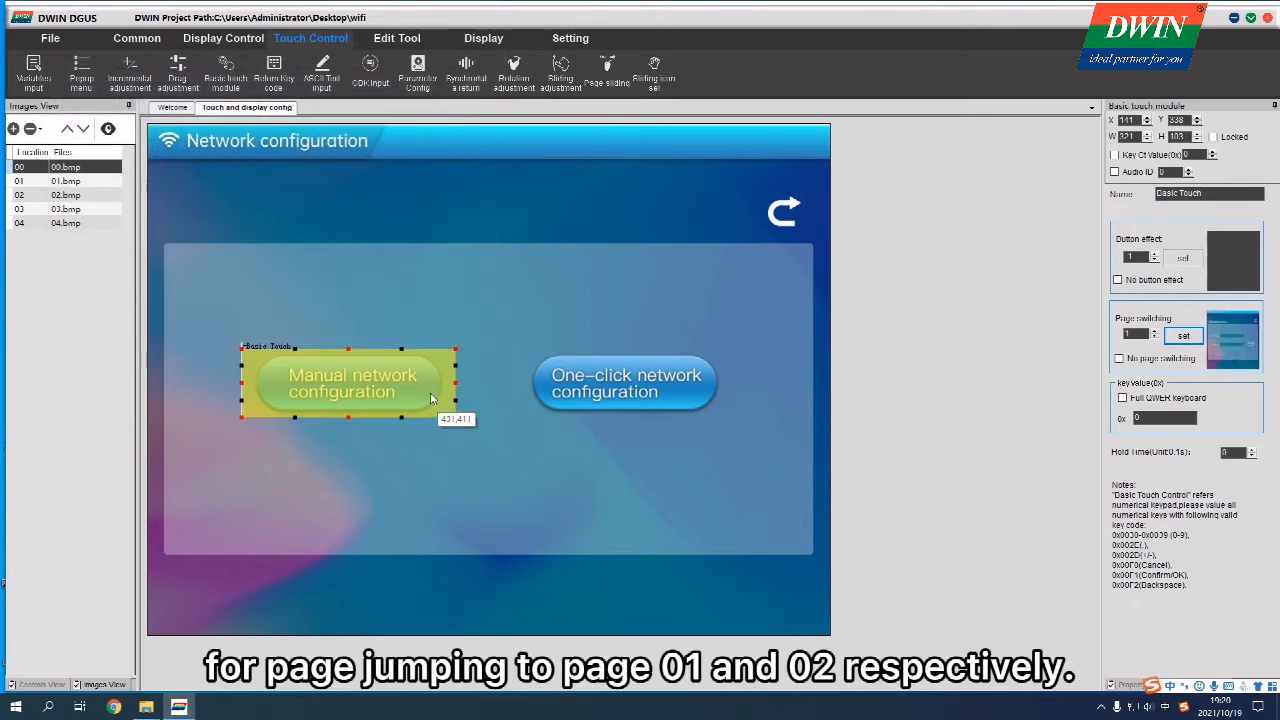
{"action": "left_click", "coordinate": [625, 382]}
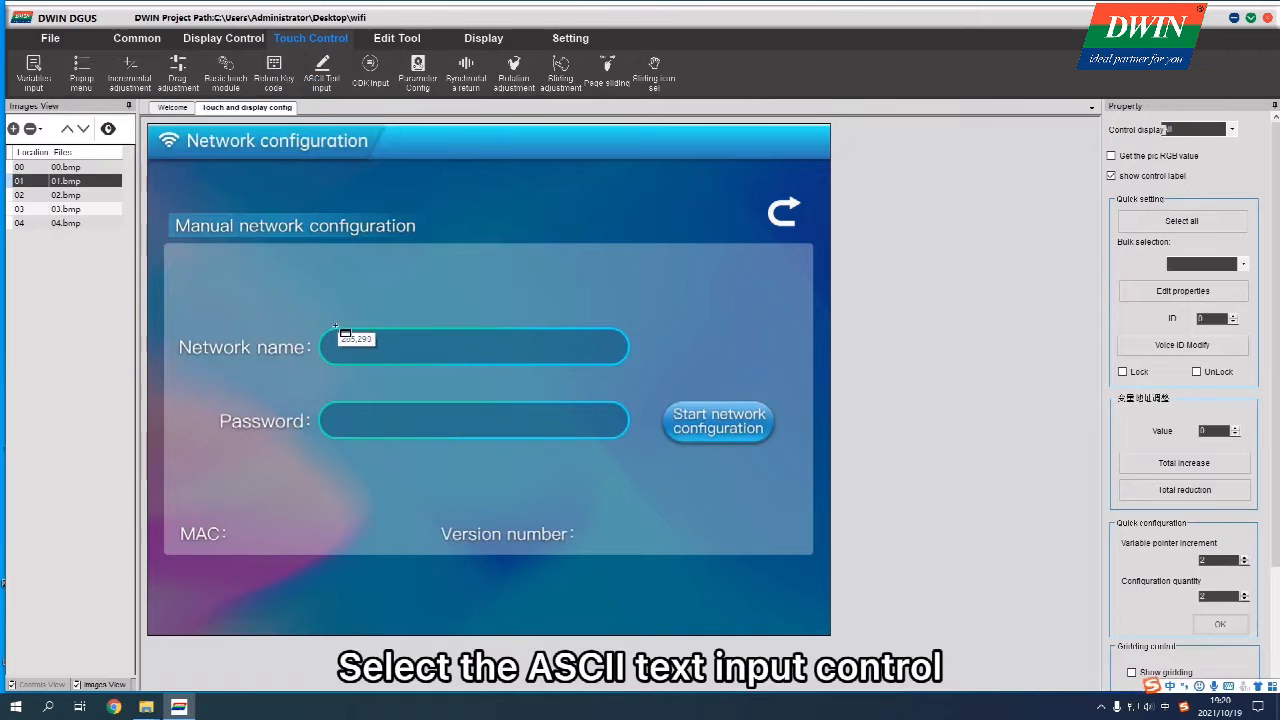
Add ASCII text inputs over the Network name box (VP 04B0) and the Password box
{"action": "left_click", "coordinate": [474, 347]}
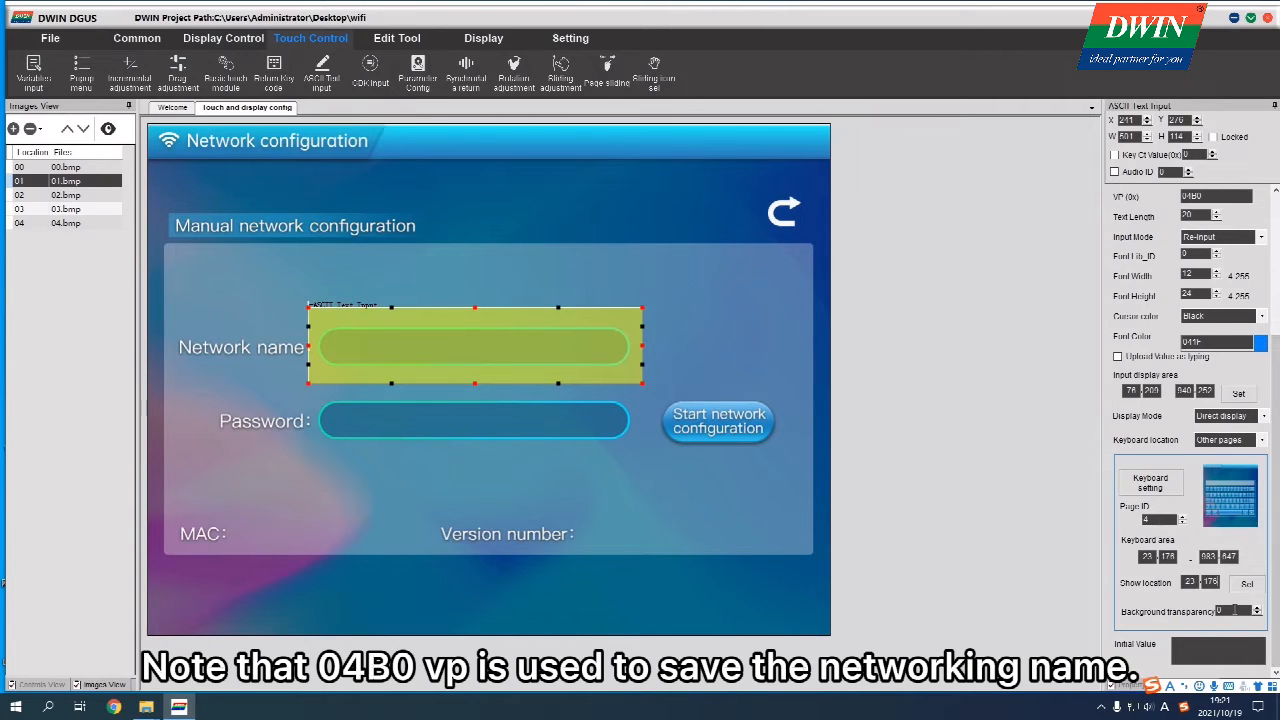
{"action": "left_click", "coordinate": [223, 38]}
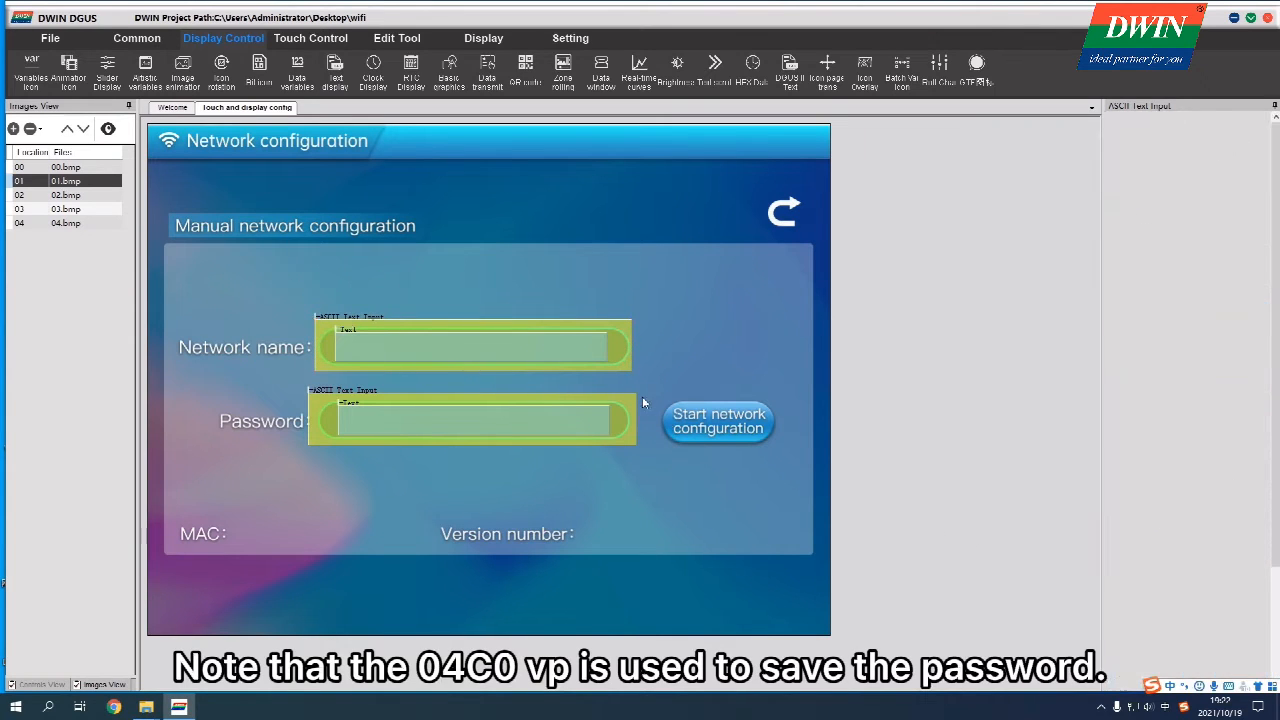
{"action": "left_click", "coordinate": [472, 420]}
{"action": "type", "text": "005A"}
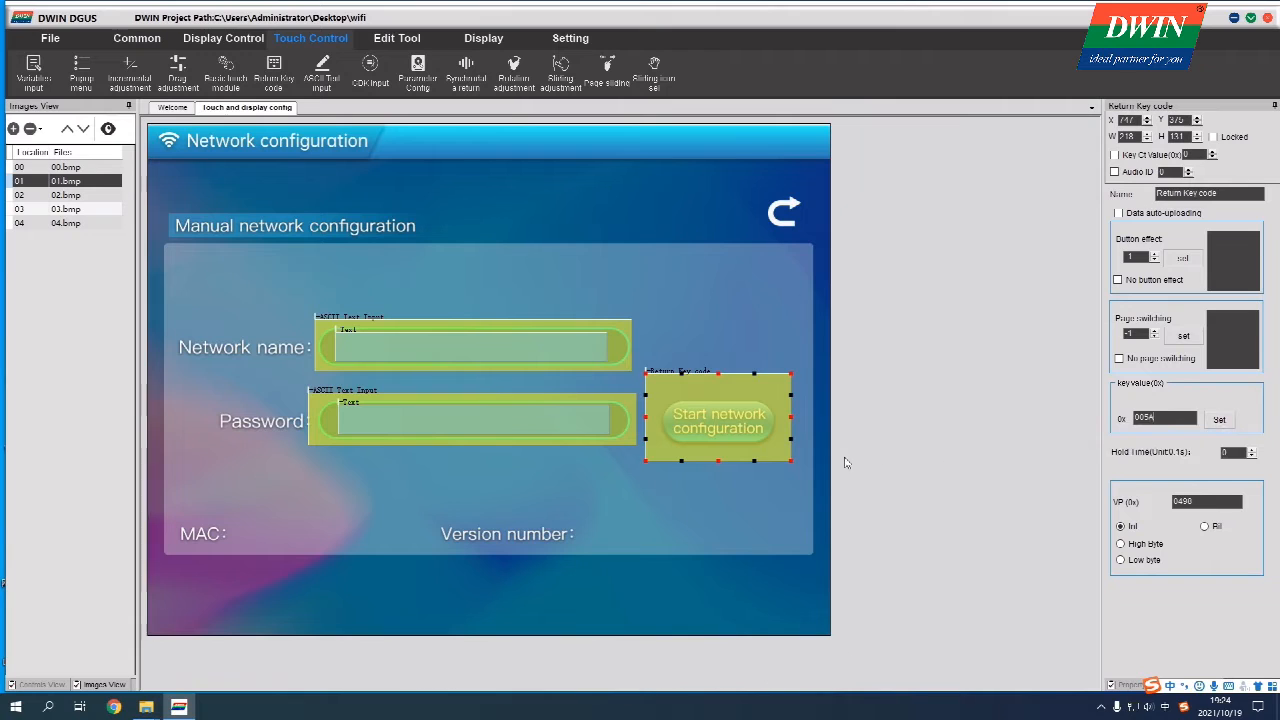
Give the start button its return key value and configure the version number data display
{"action": "left_click", "coordinate": [675, 326]}
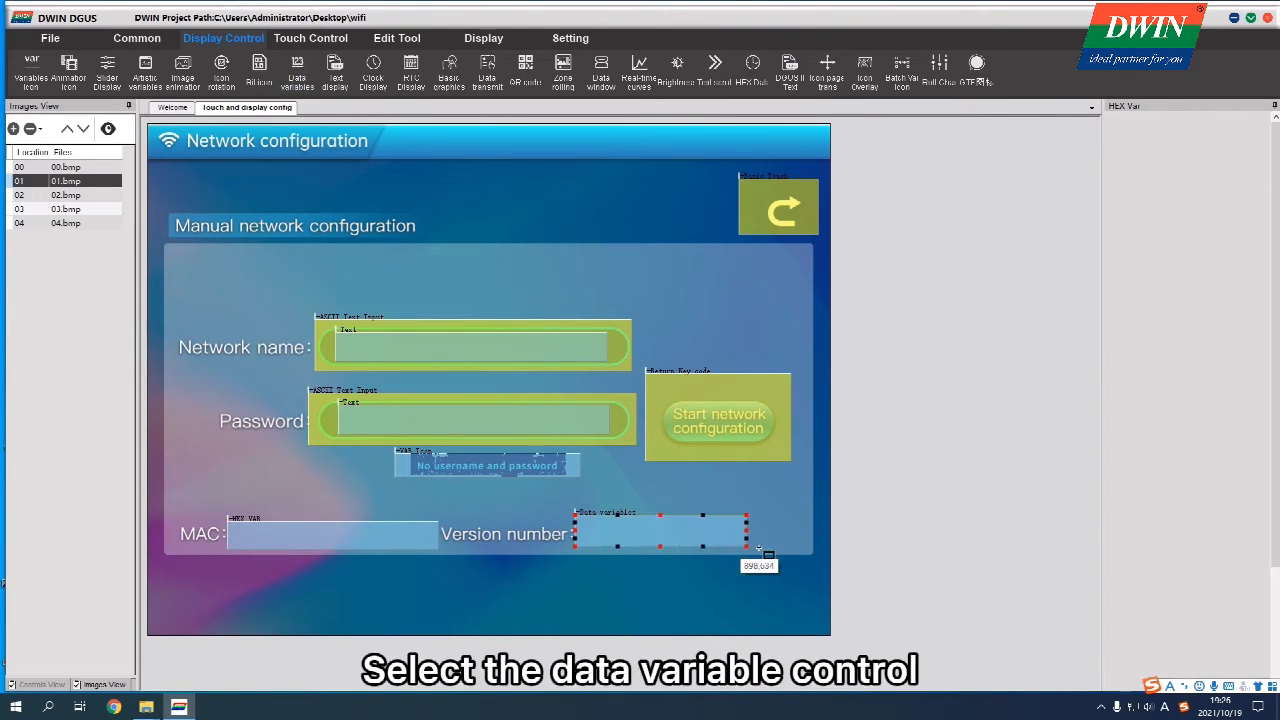
{"action": "left_click", "coordinate": [660, 533]}
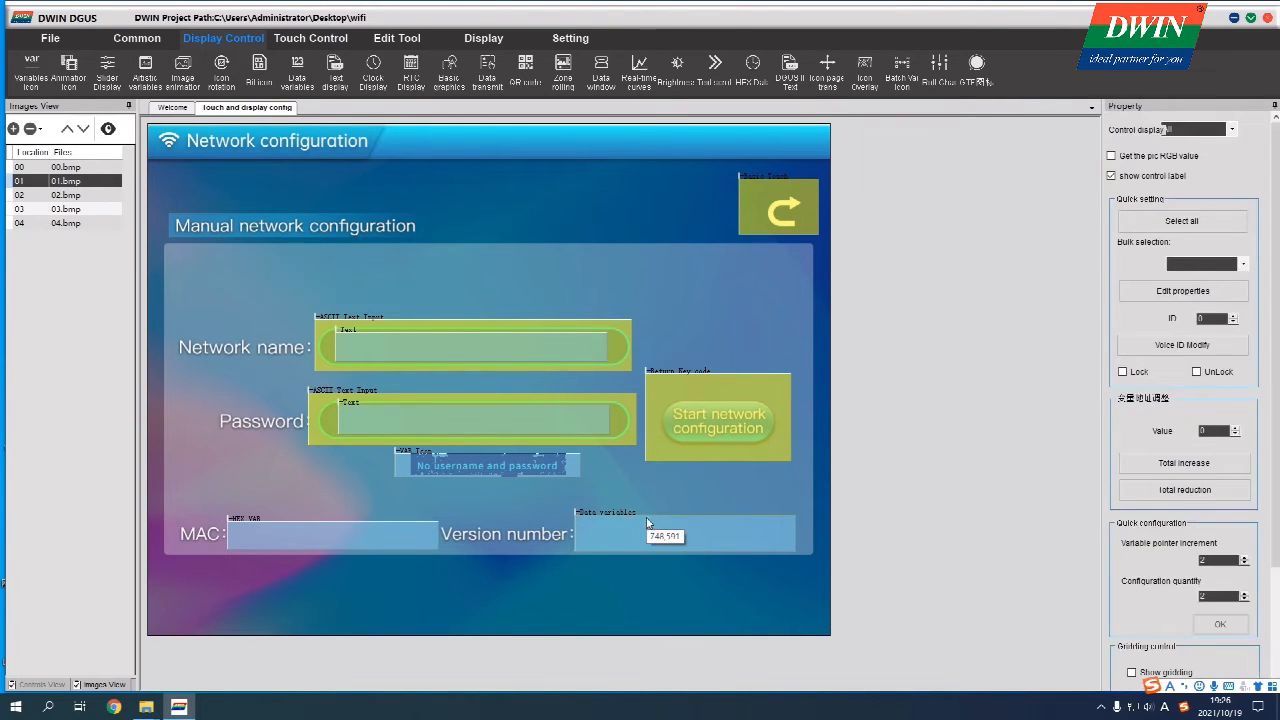
{"action": "left_click", "coordinate": [687, 533]}
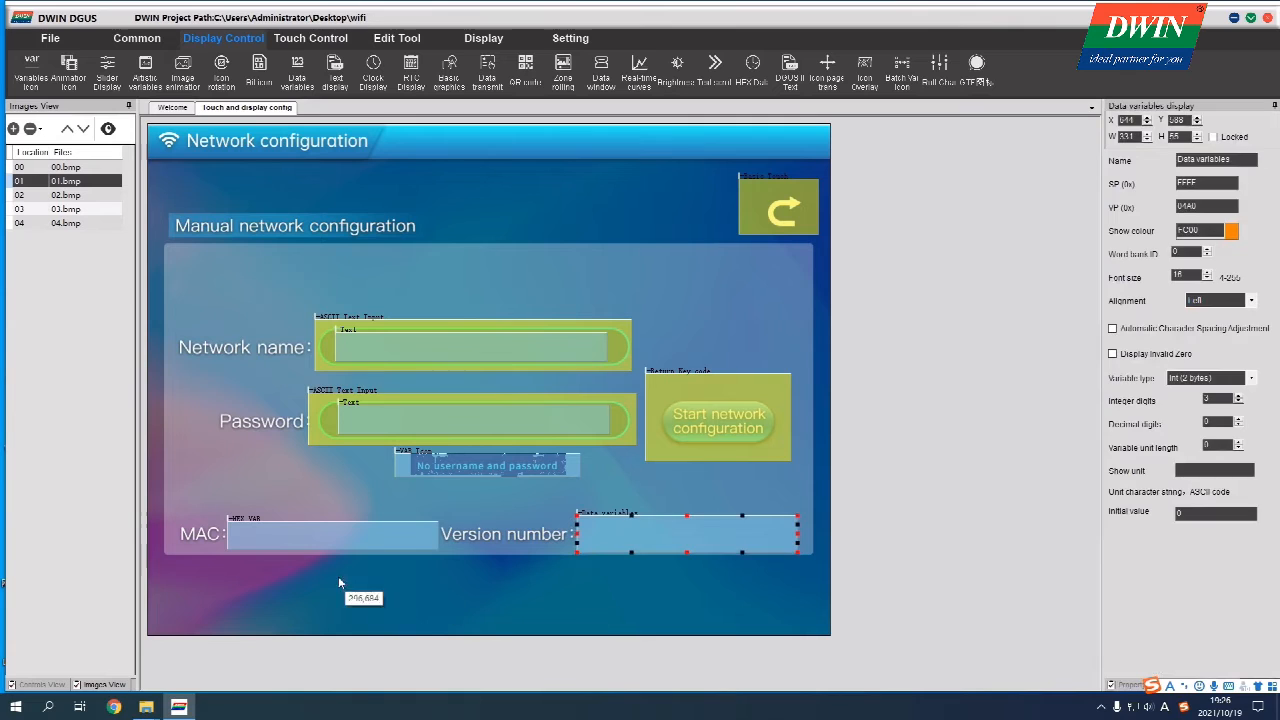
{"action": "left_click", "coordinate": [64, 194]}
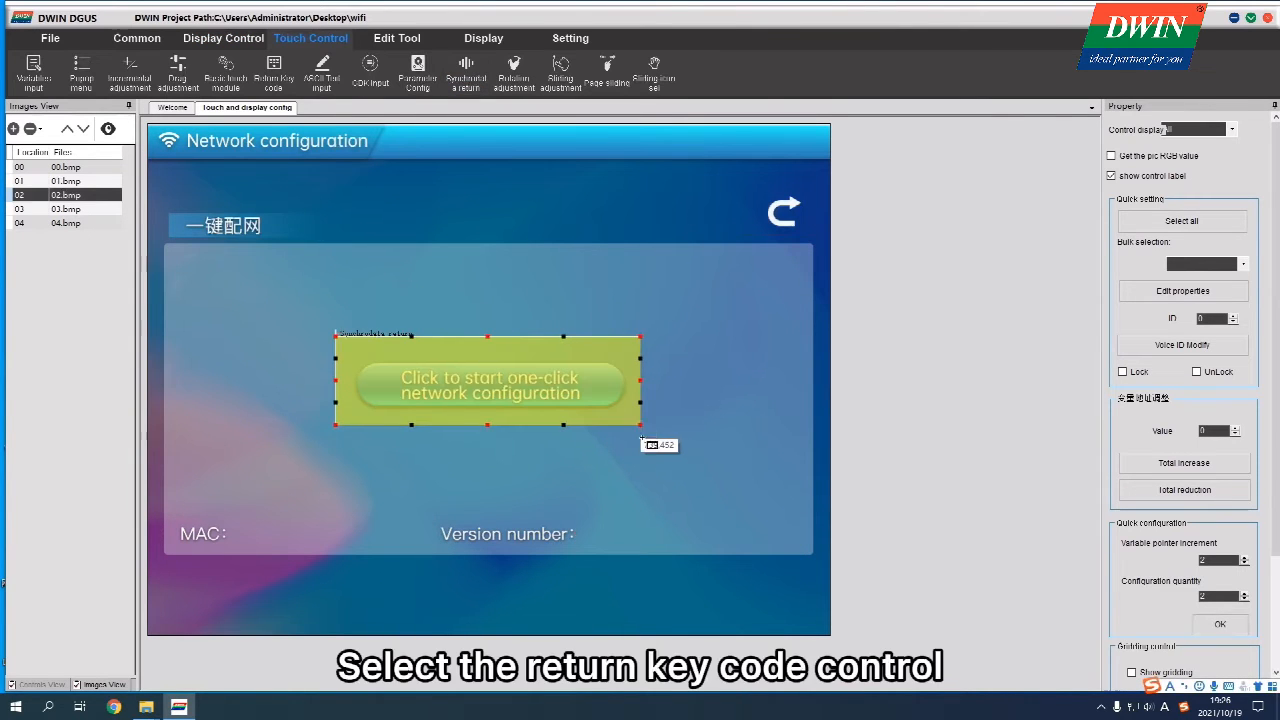
Add the one-click start key code, paste status/MAC/version displays, and cover the return arrow
{"action": "left_click", "coordinate": [488, 388]}
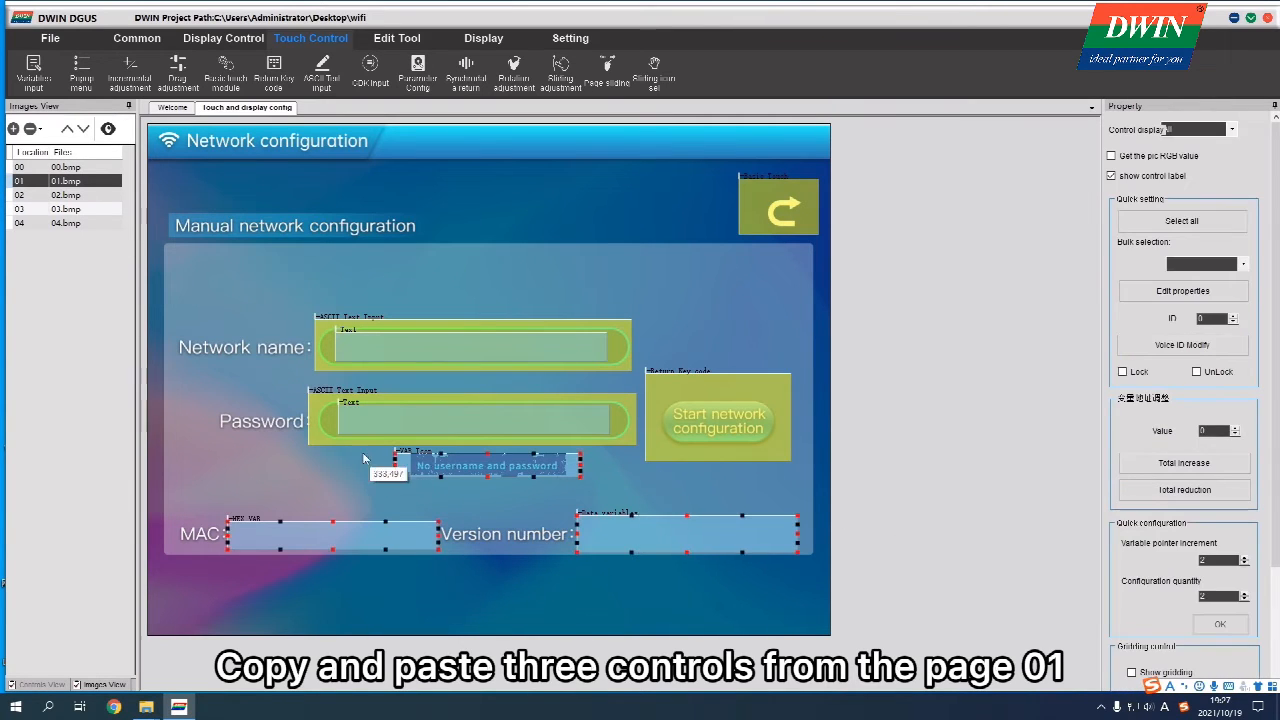
{"action": "left_click", "coordinate": [65, 195]}
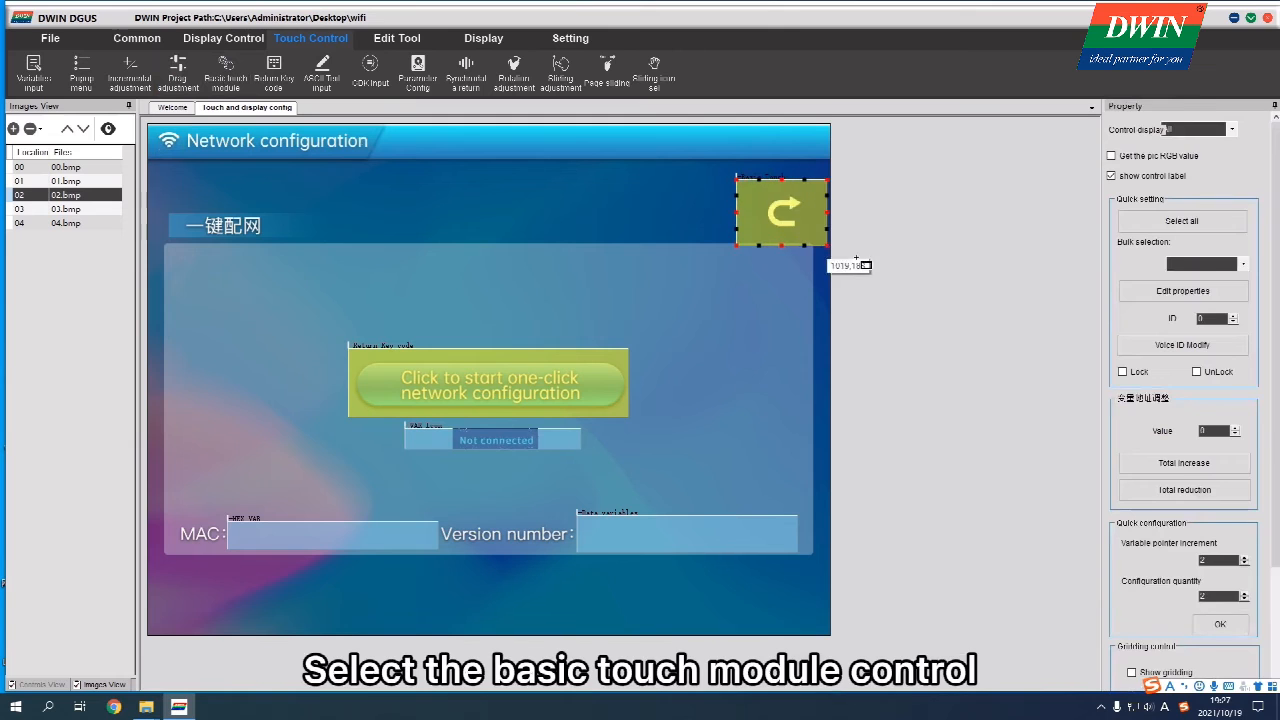
{"action": "left_click", "coordinate": [225, 70]}
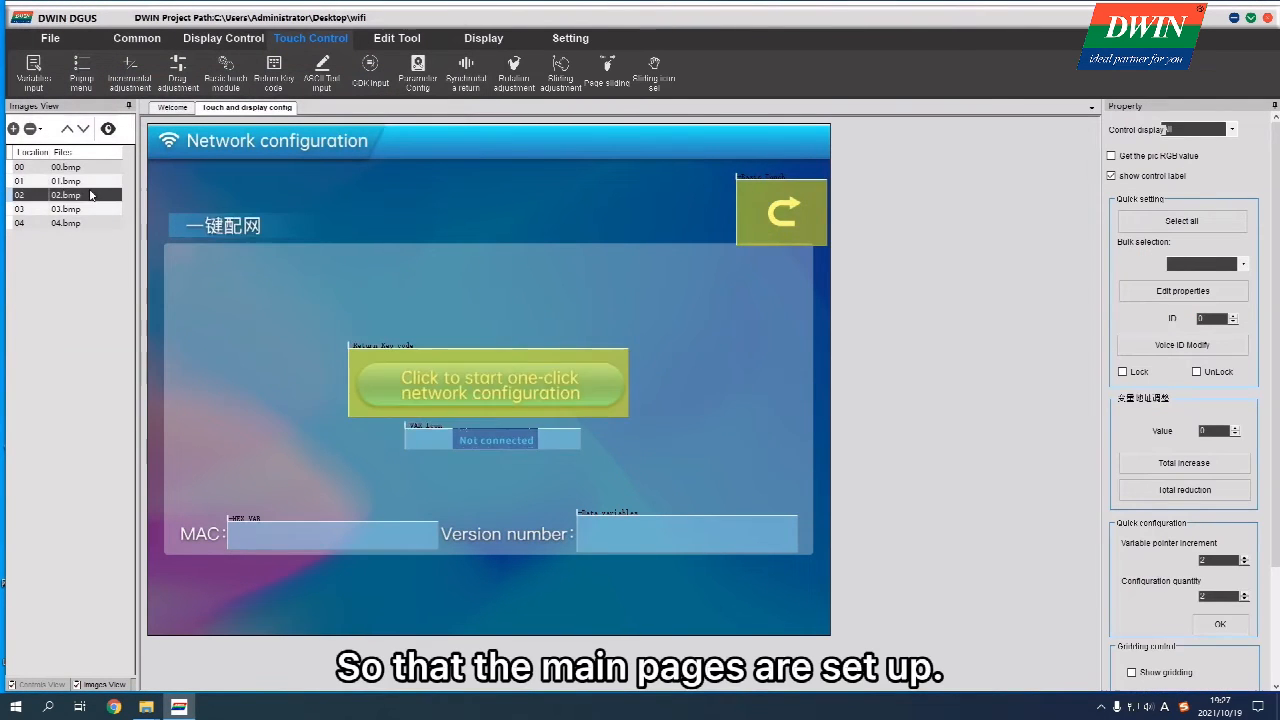
{"action": "left_click", "coordinate": [65, 222]}
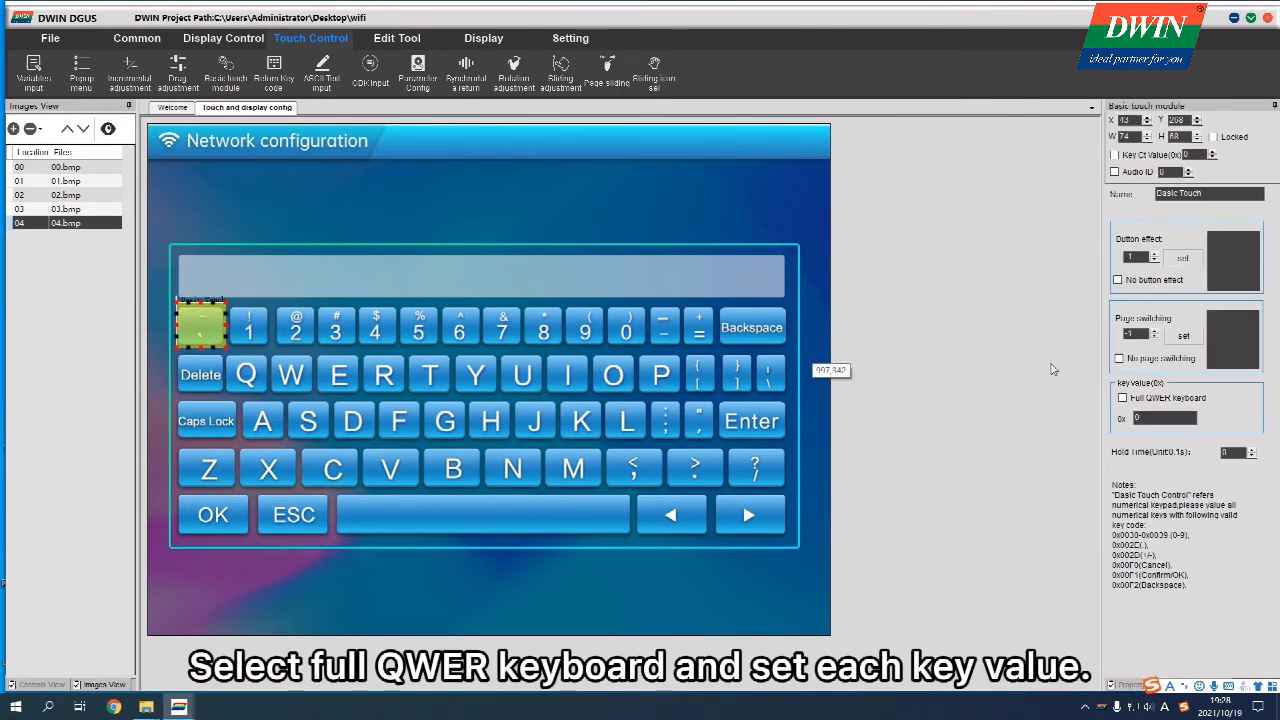
Assign key values to the keyboard keys, then save the project and generate its configuration files
{"action": "left_click", "coordinate": [1121, 397]}
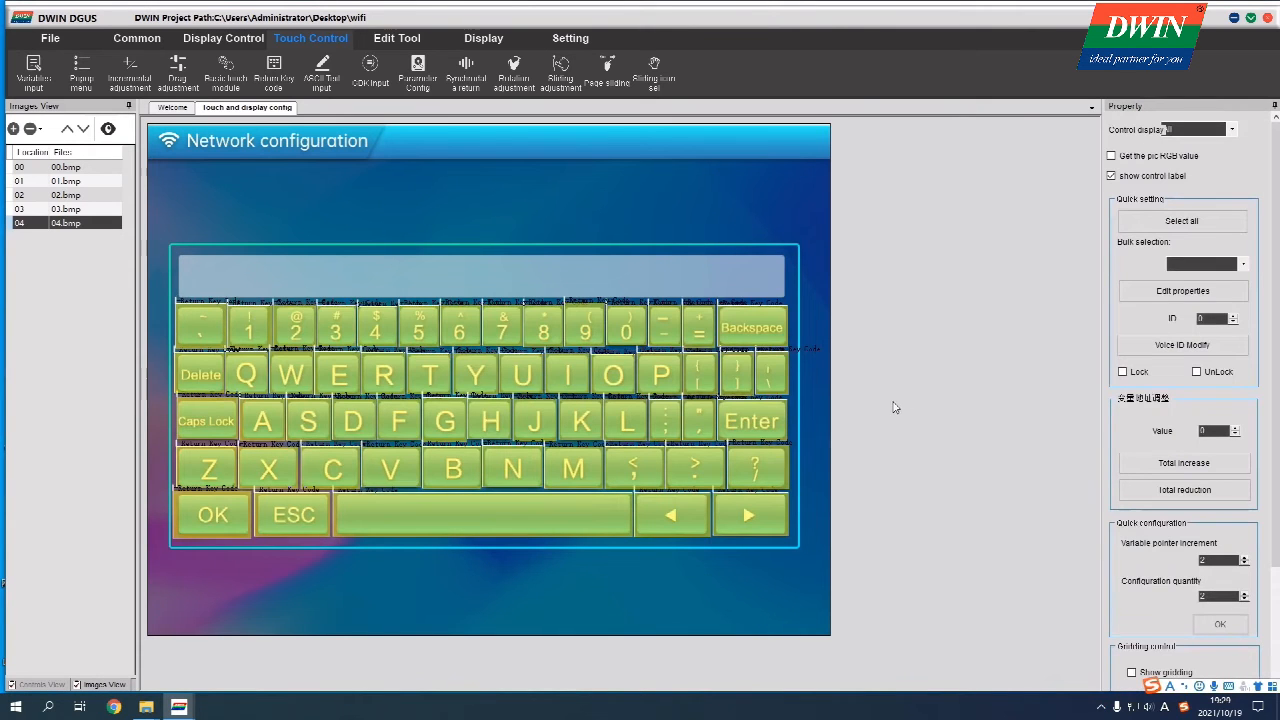
{"action": "mouse_move", "coordinate": [463, 195]}
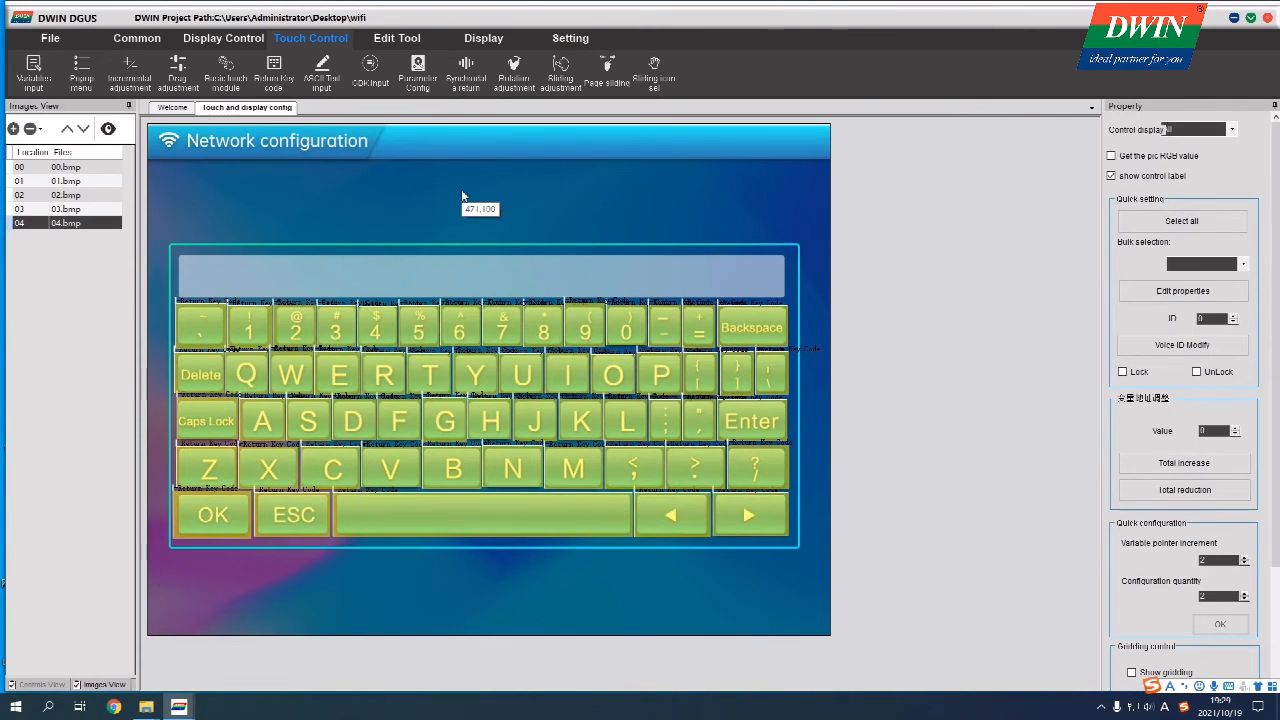
{"action": "left_click", "coordinate": [49, 38]}
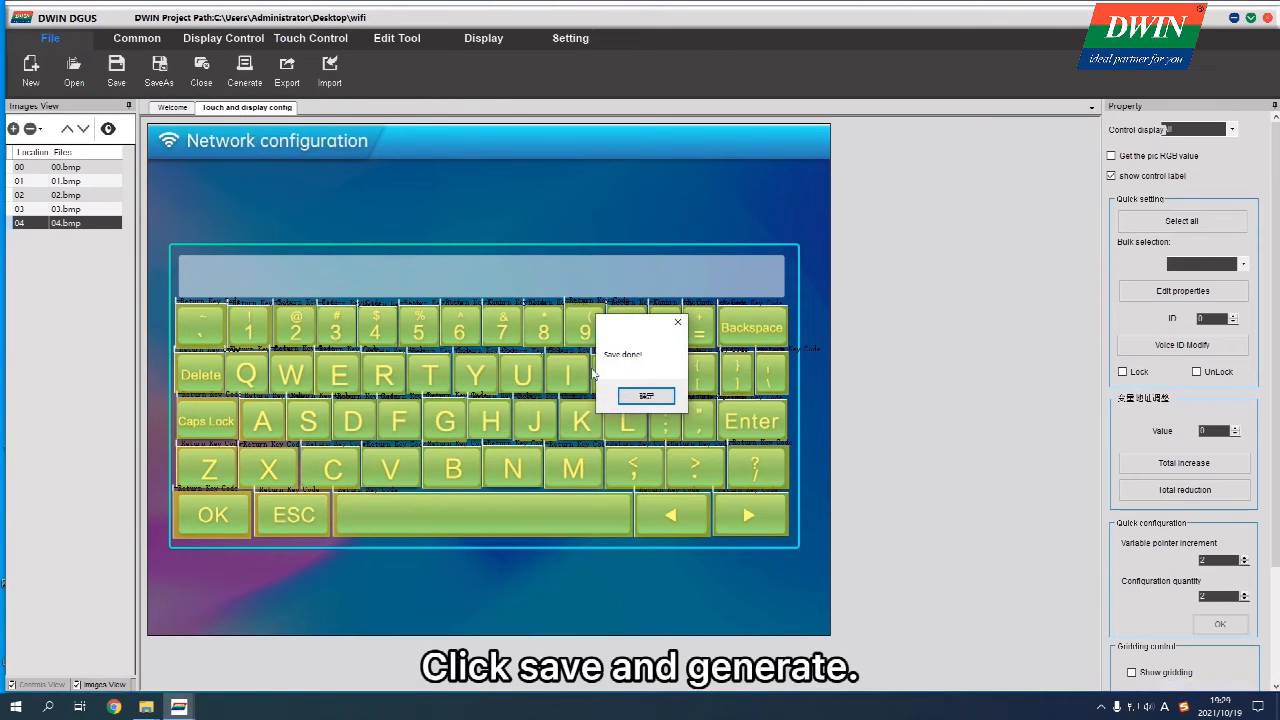
{"action": "left_click", "coordinate": [645, 396]}
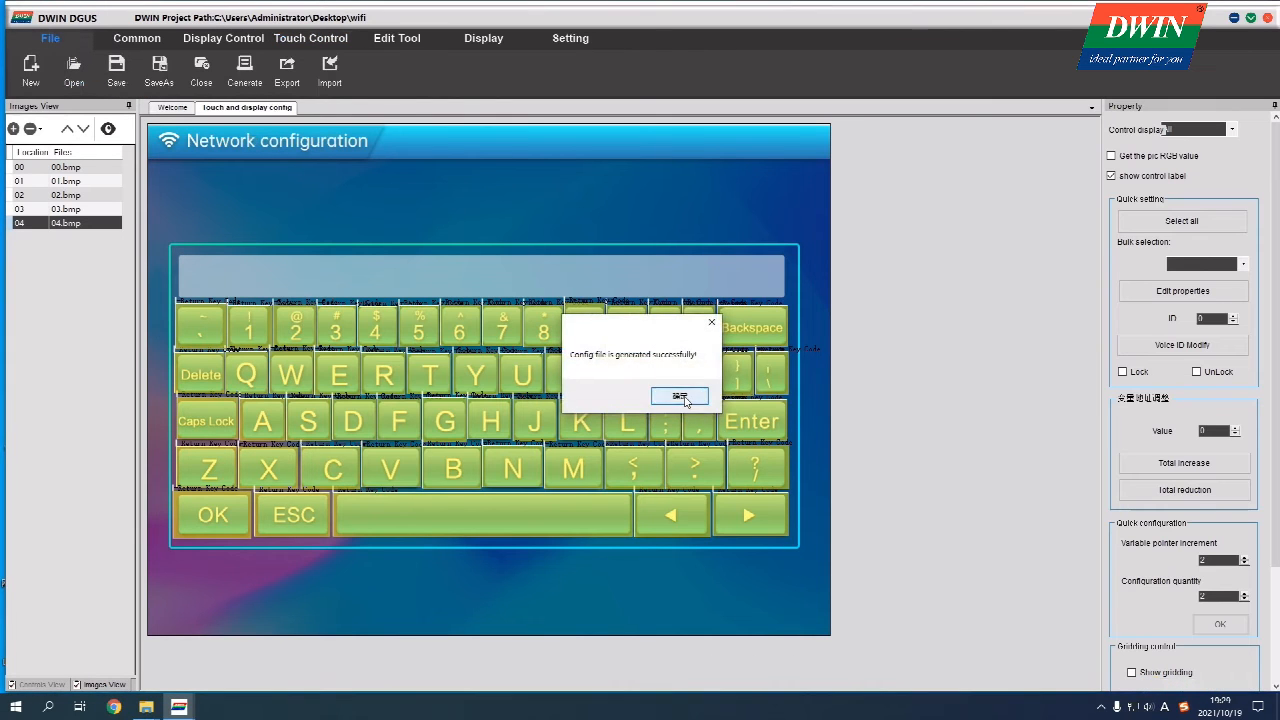
{"action": "left_click", "coordinate": [680, 396]}
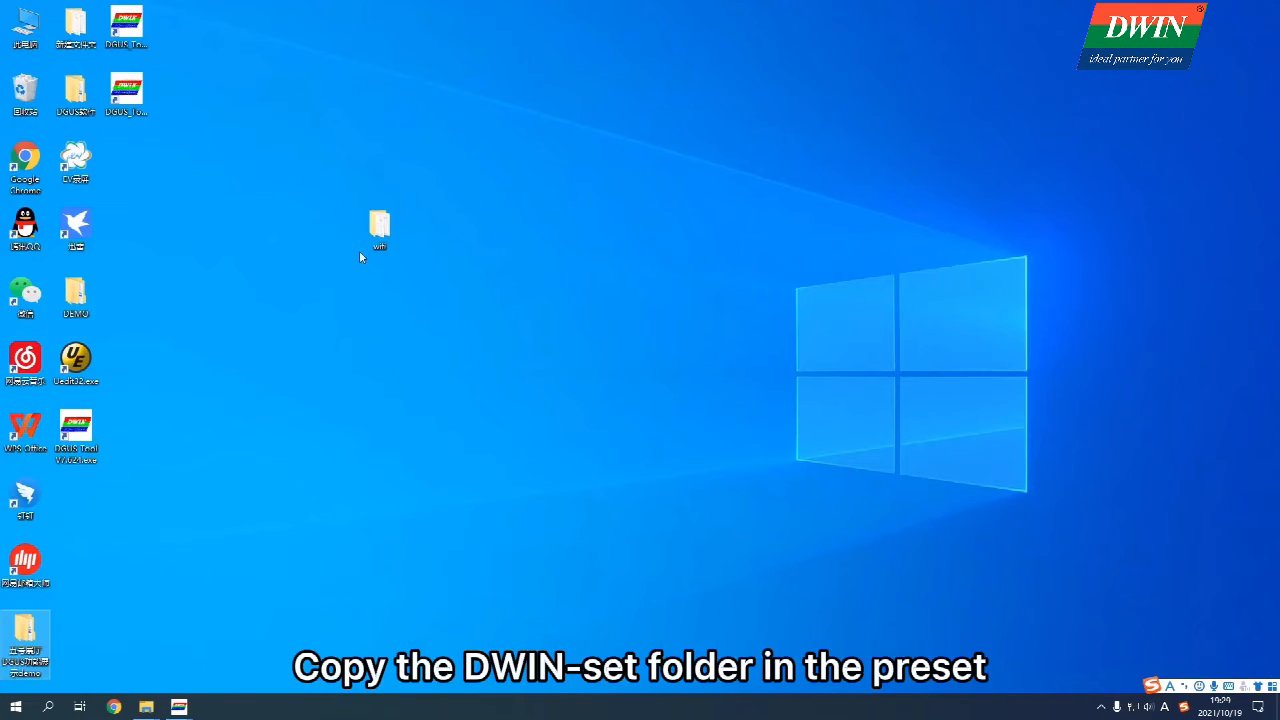
Browse the wifi project folder with DWIN_SET, then open removable drive F:
{"action": "double_click", "coordinate": [379, 223]}
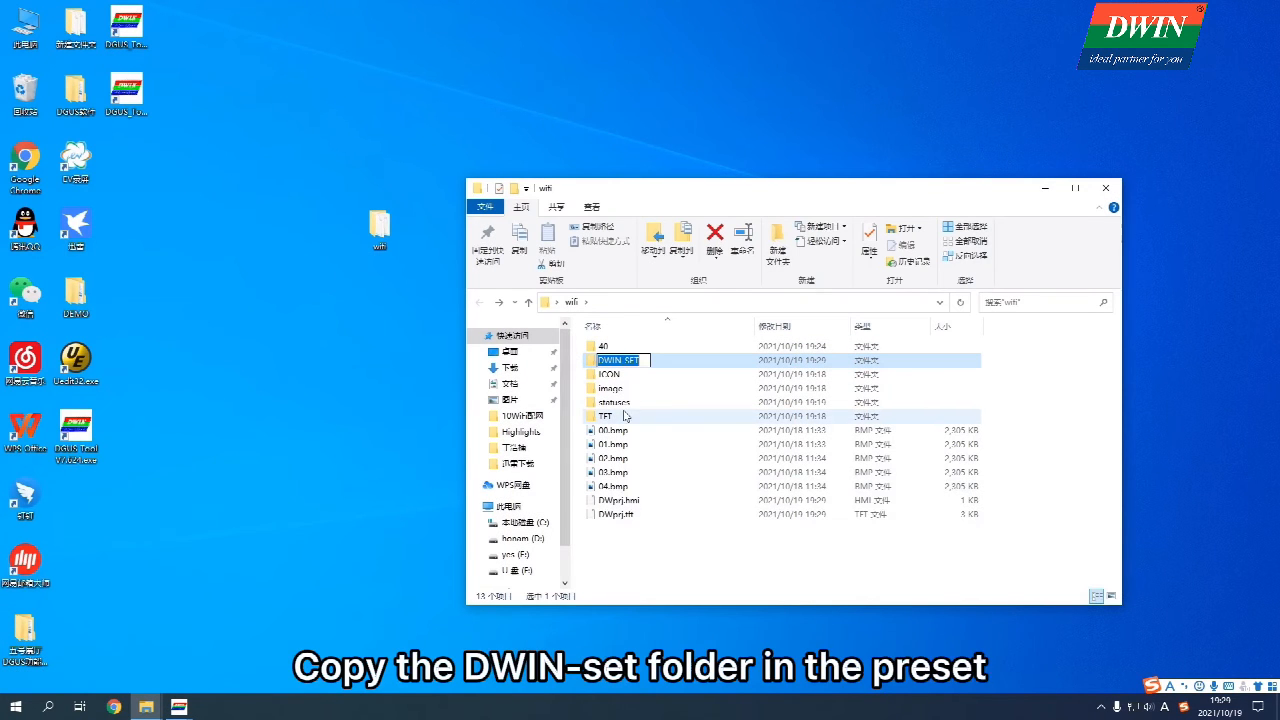
{"action": "left_click", "coordinate": [513, 570]}
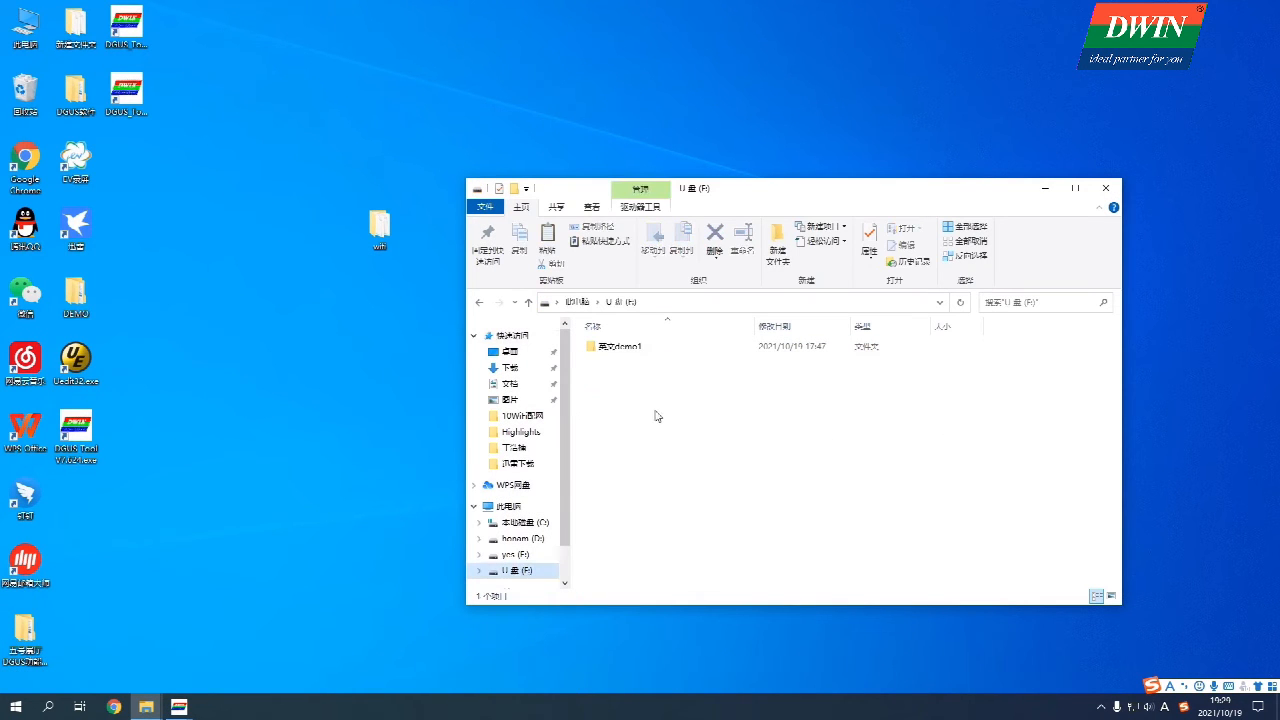